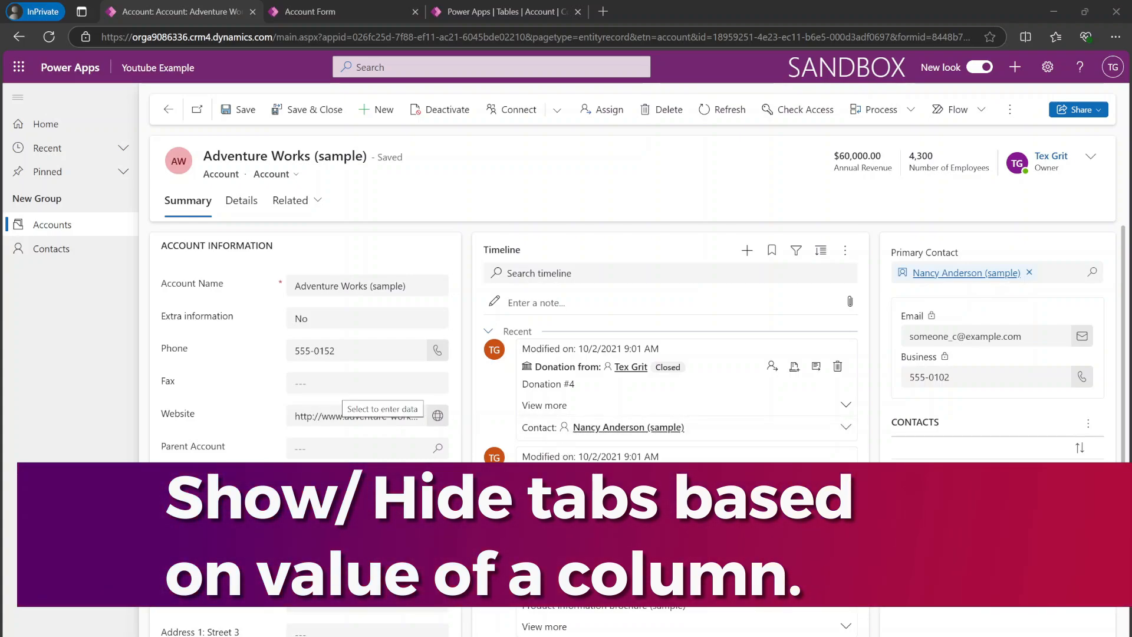
- Check the Extra information choices on the account form, leaving it at No
click(240, 200)
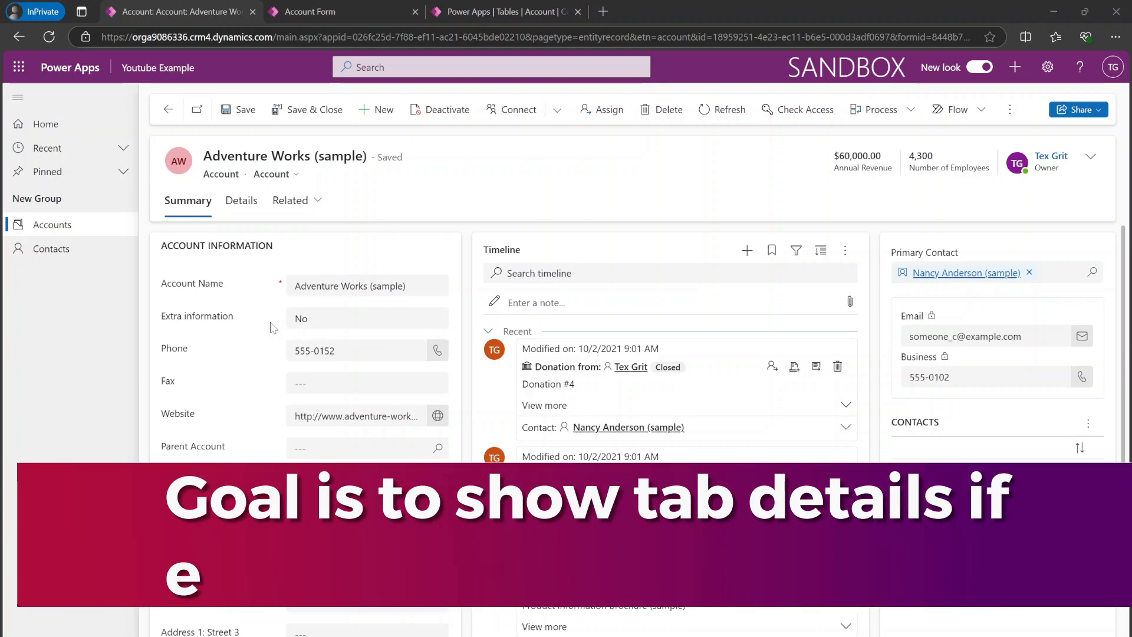
click(367, 318)
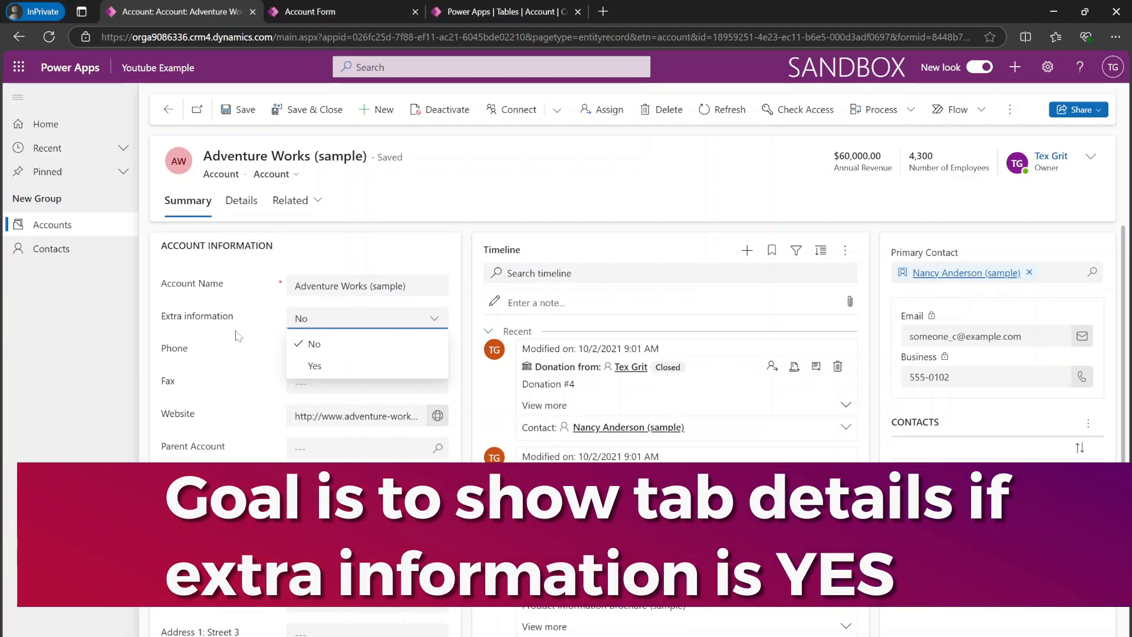
click(311, 343)
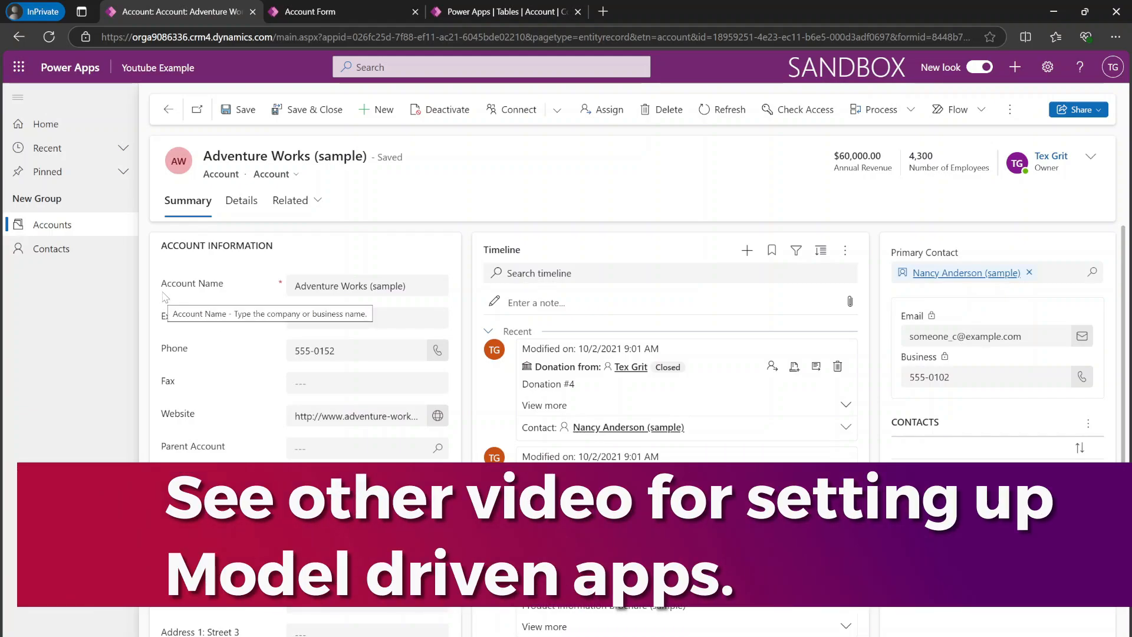
mouse_move(68, 260)
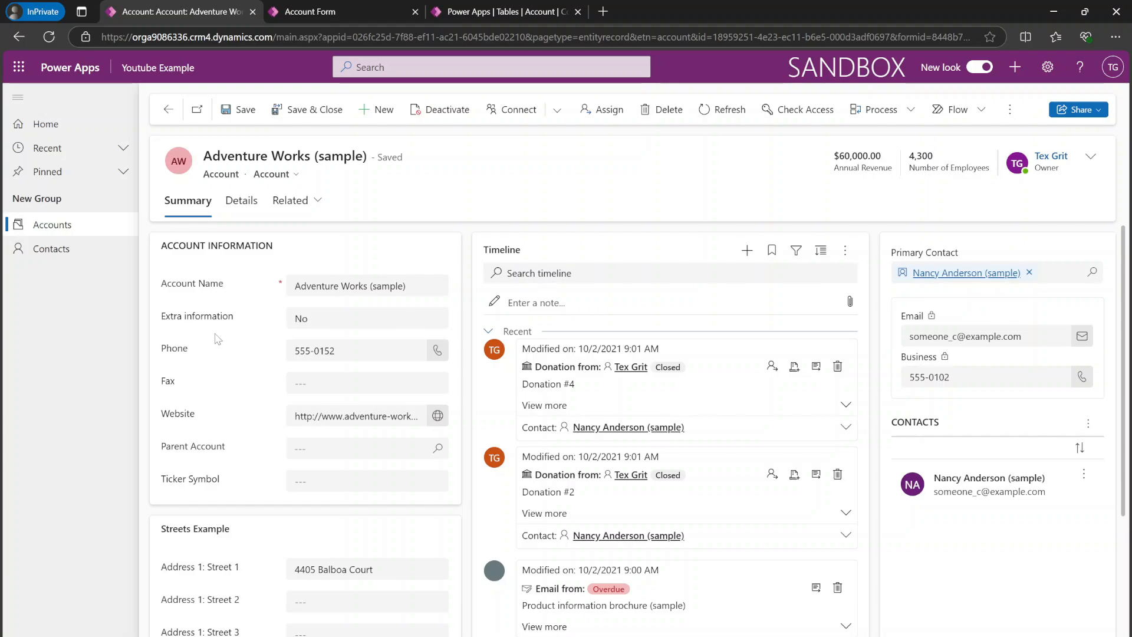
mouse_move(416, 343)
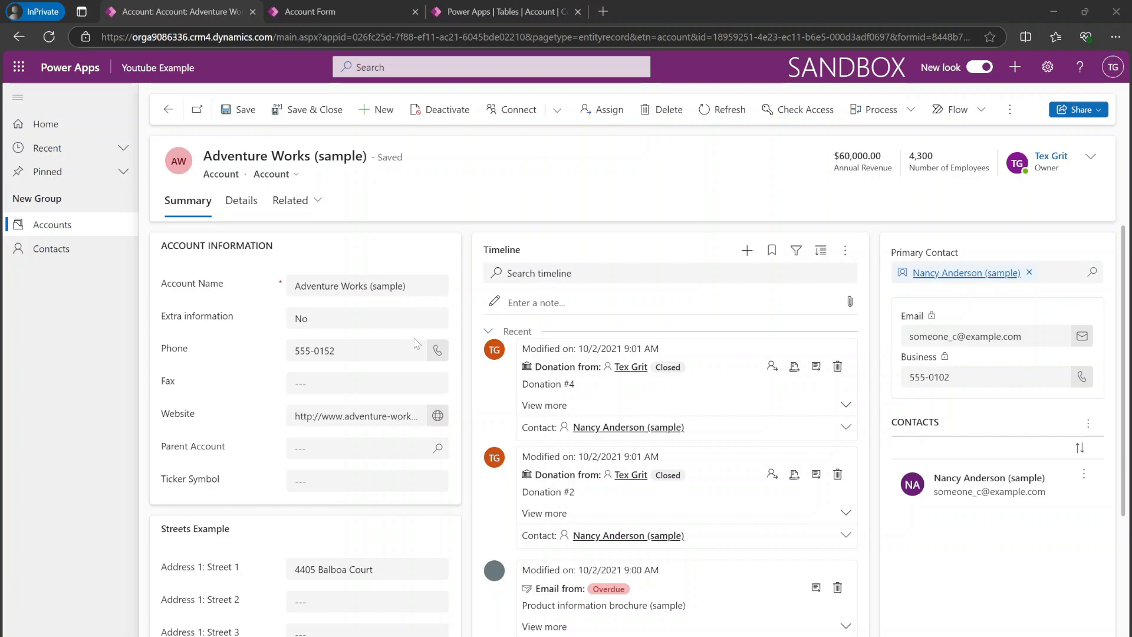
mouse_move(391, 332)
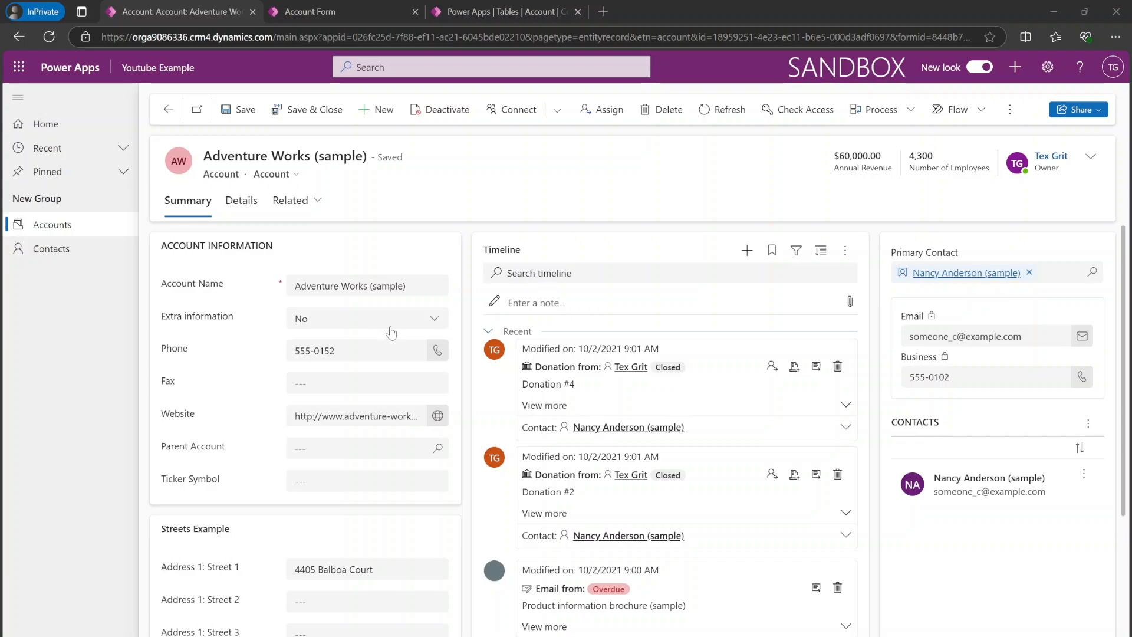
mouse_move(274, 268)
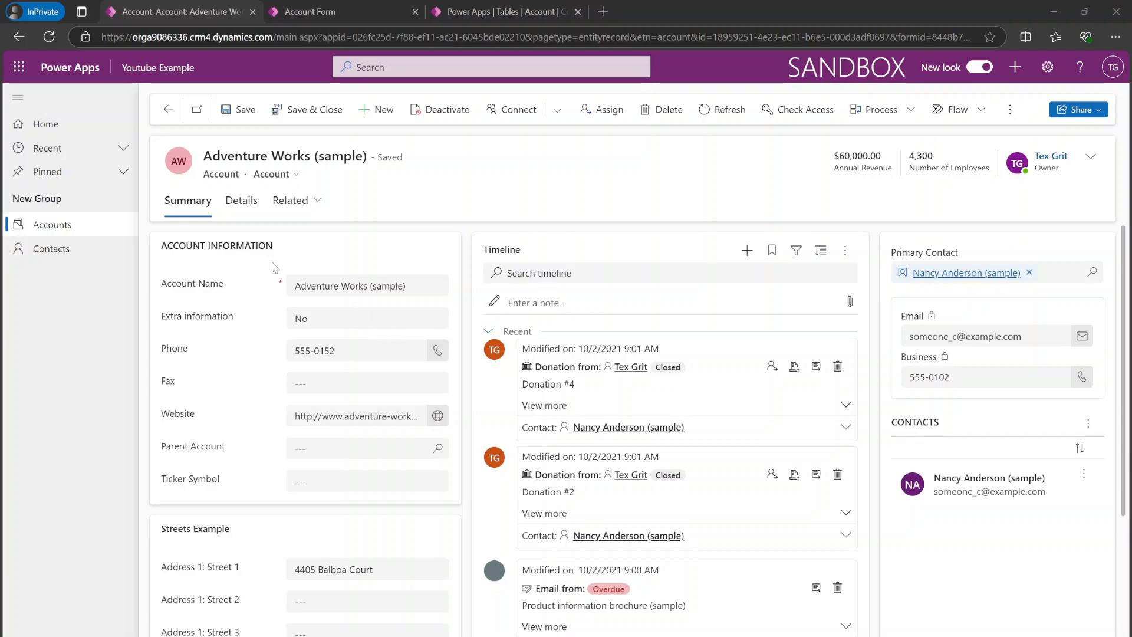
mouse_move(270, 276)
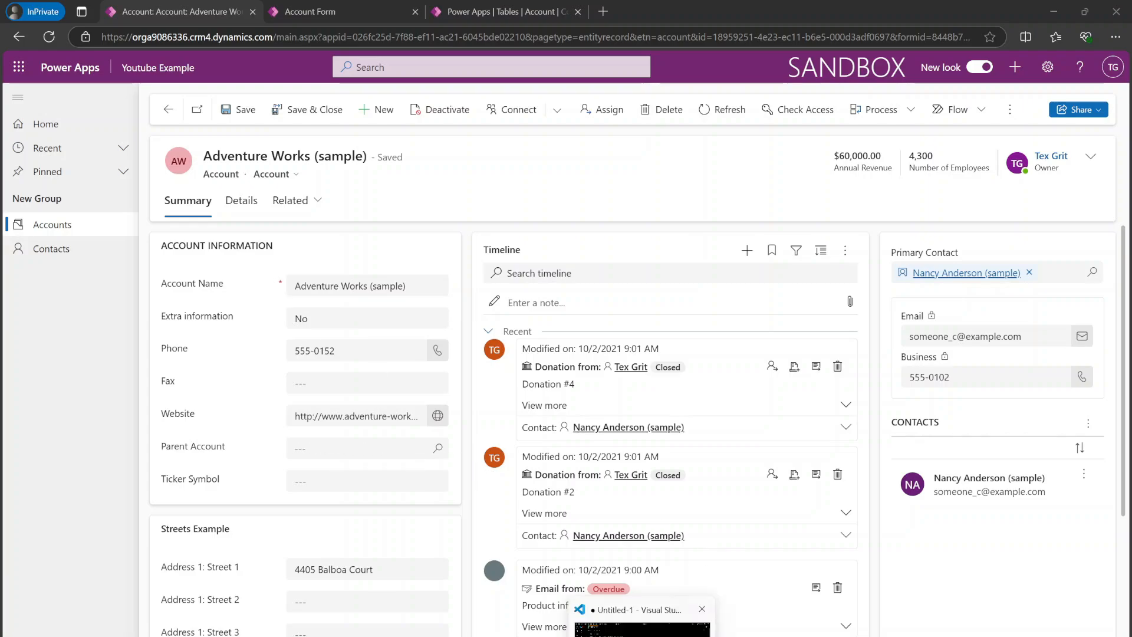
- In the editor, write function toggleDetailsTab(executionContext) under the Declare the function comment
click(642, 610)
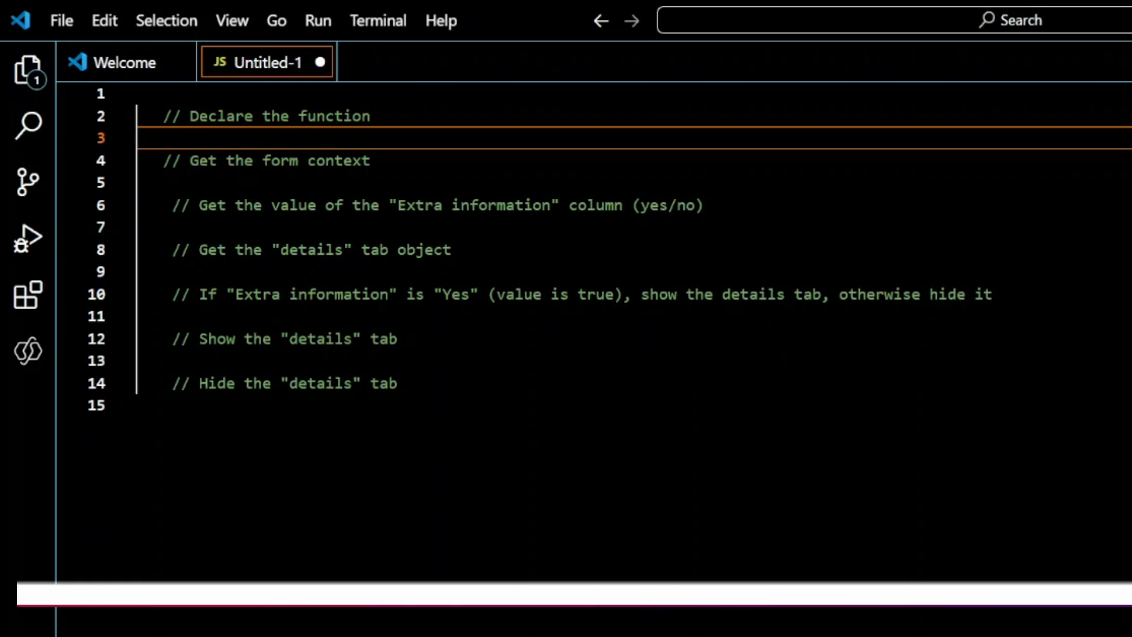
text(function)
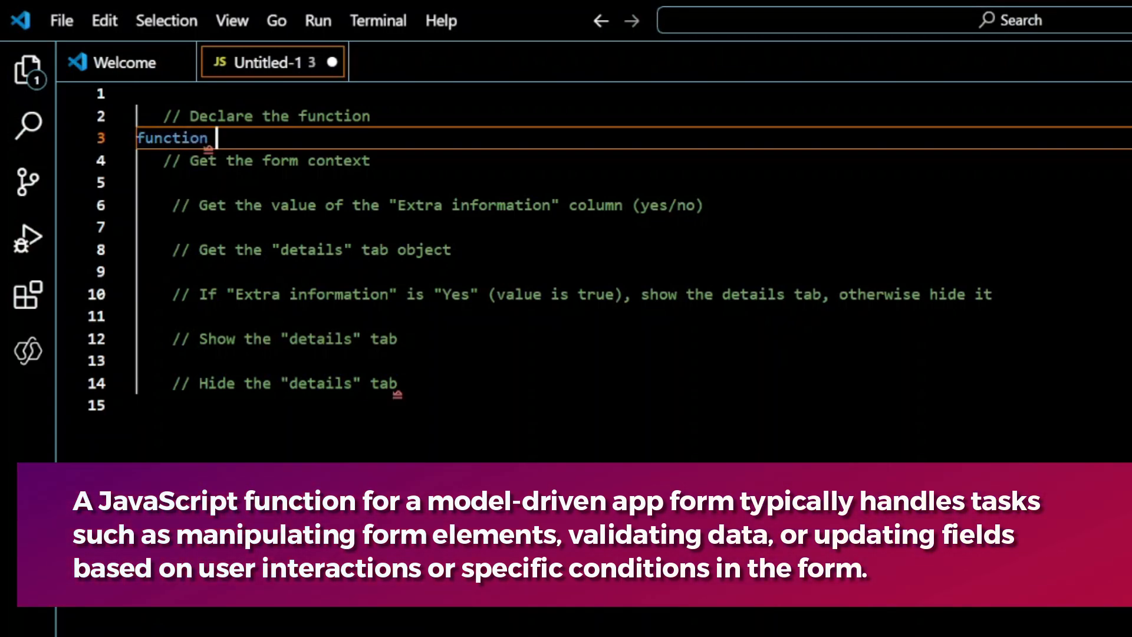
text(toggleDetails)
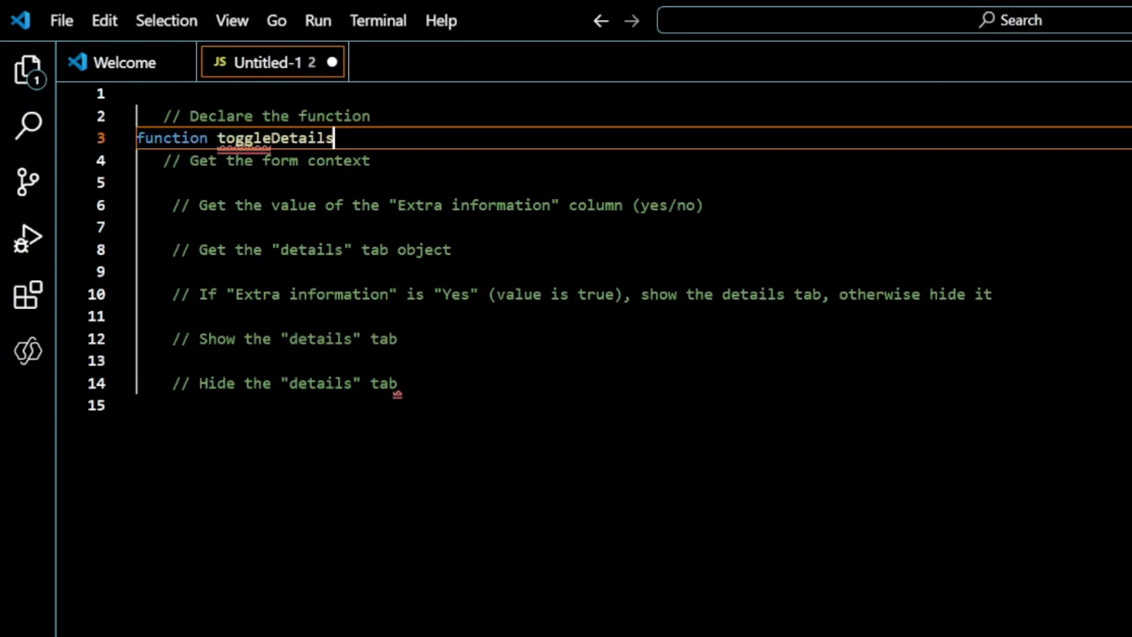
text(Tab)
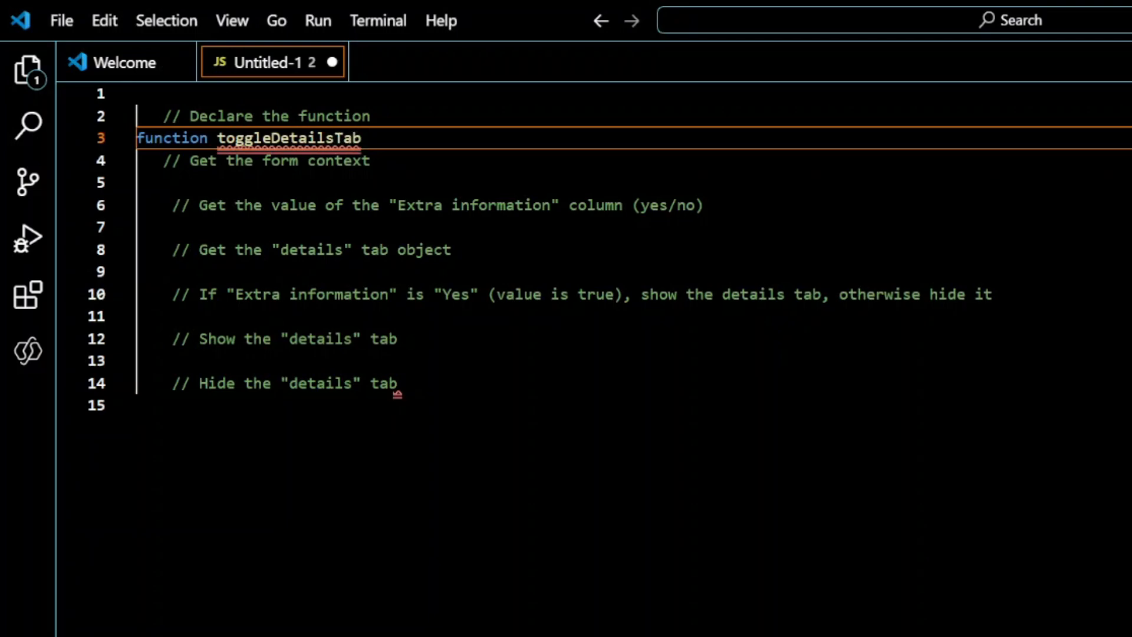
text(())
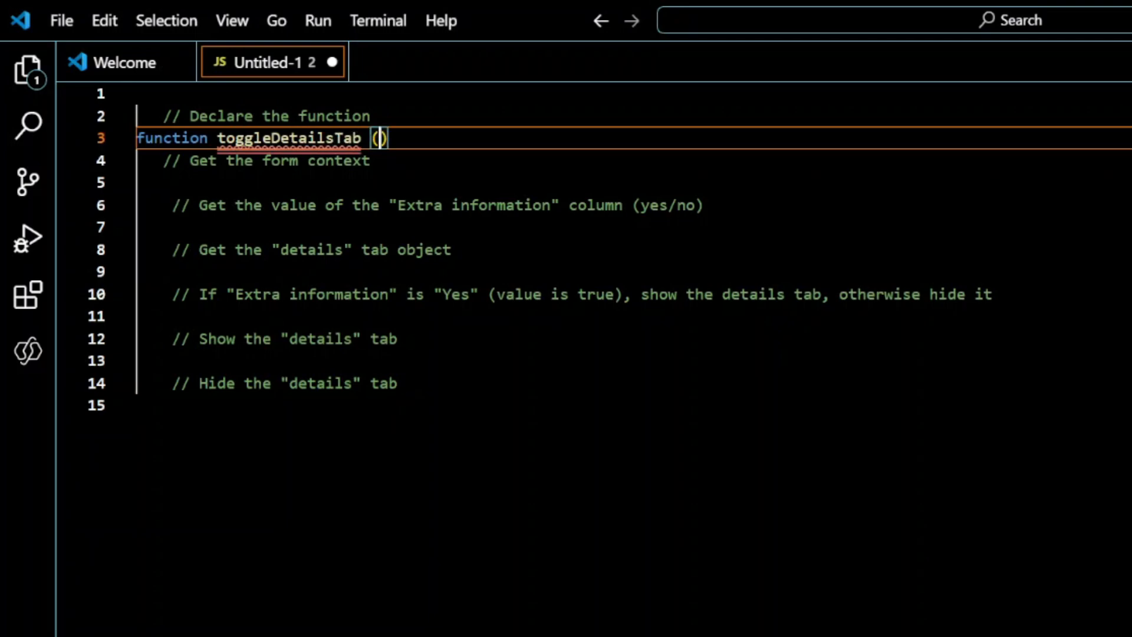
text(executionContext)
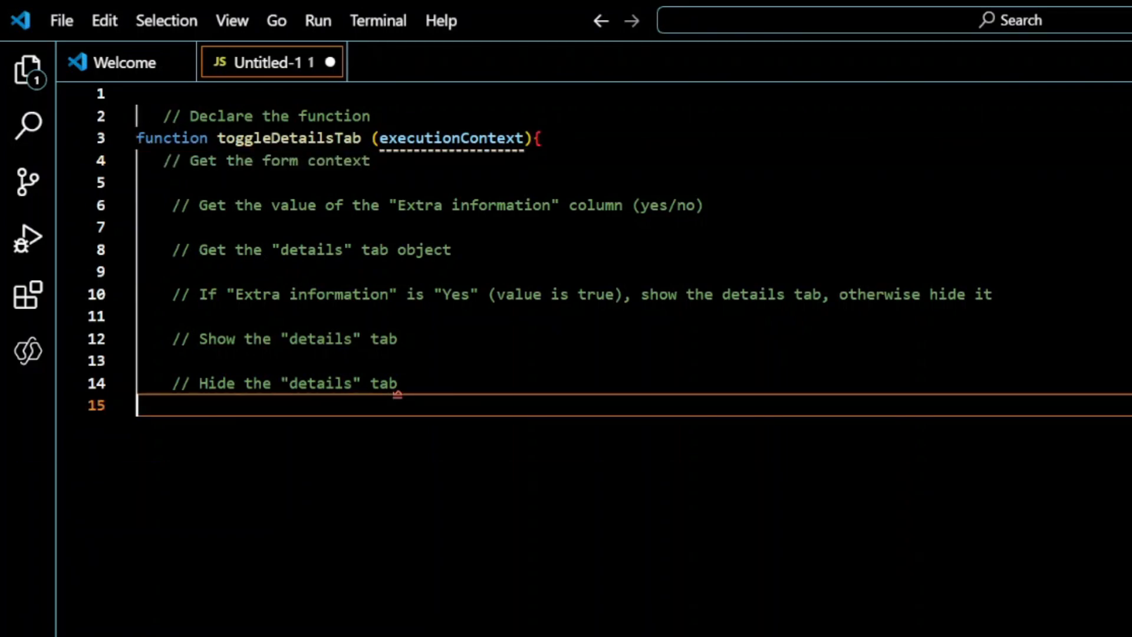
- Close the function brace and add var formContext = executionContext.getFormContext();
text(})
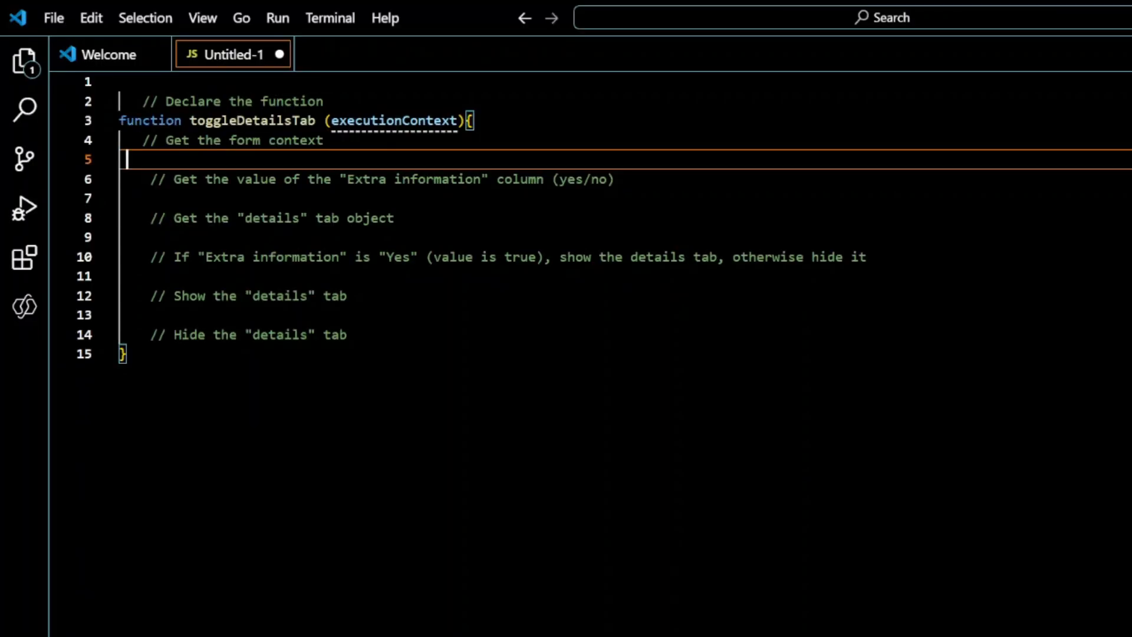
text(var)
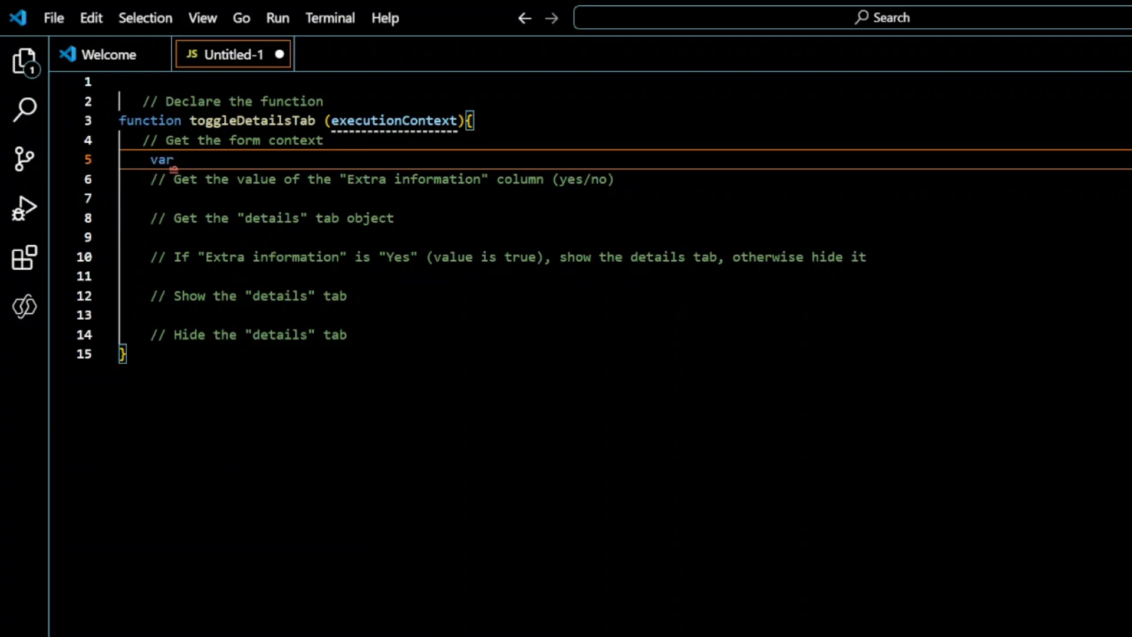
text(form)
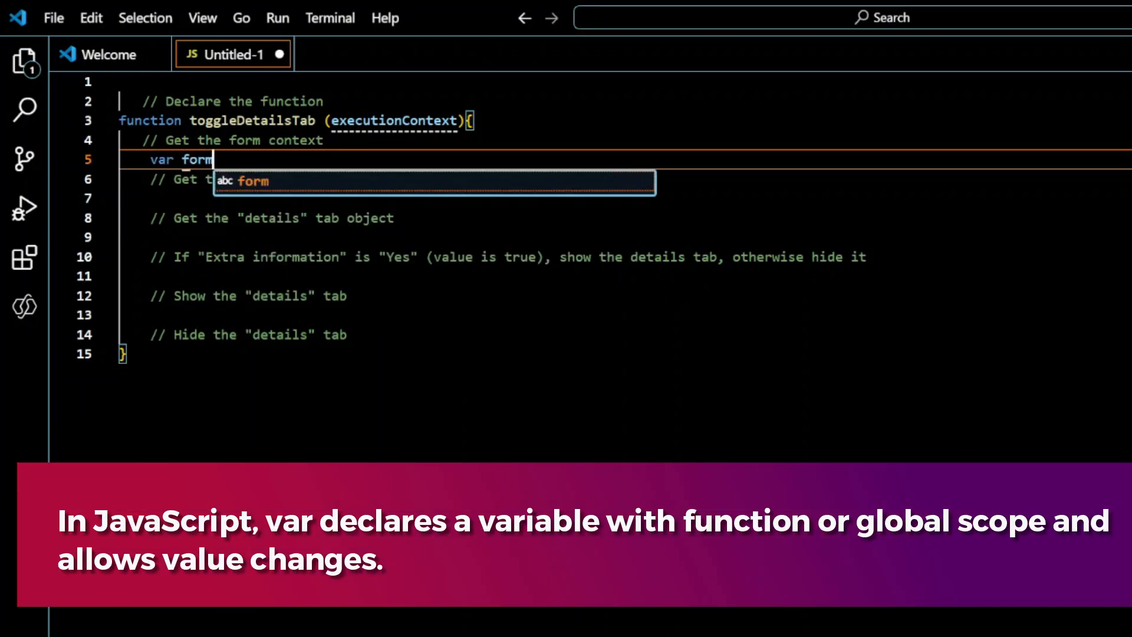
text(Context = executionContext)
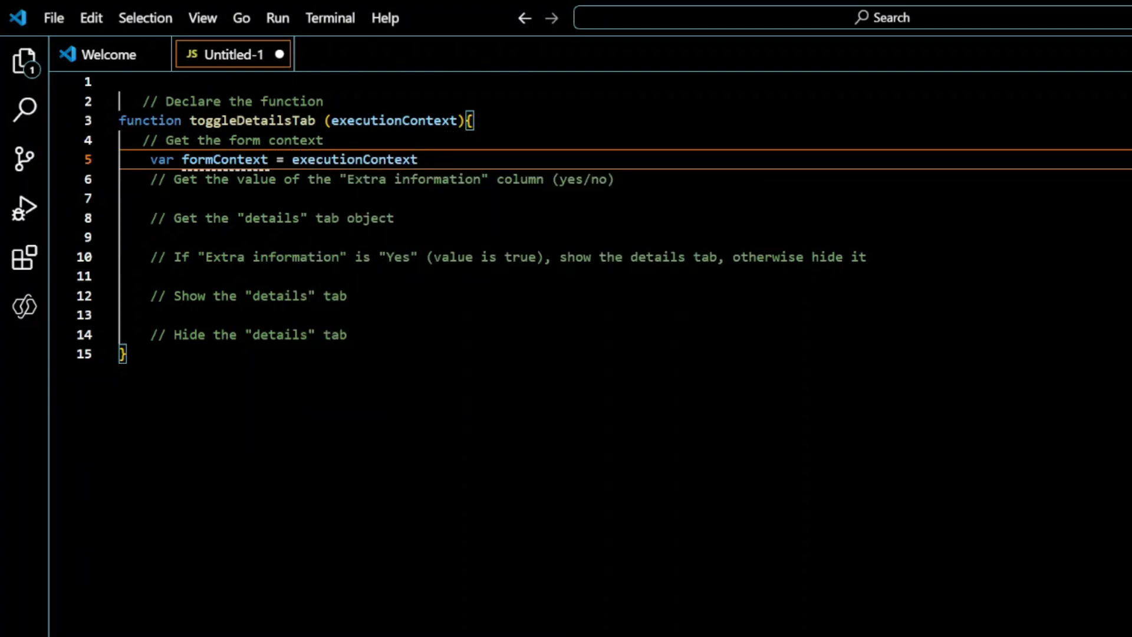
text(.get)
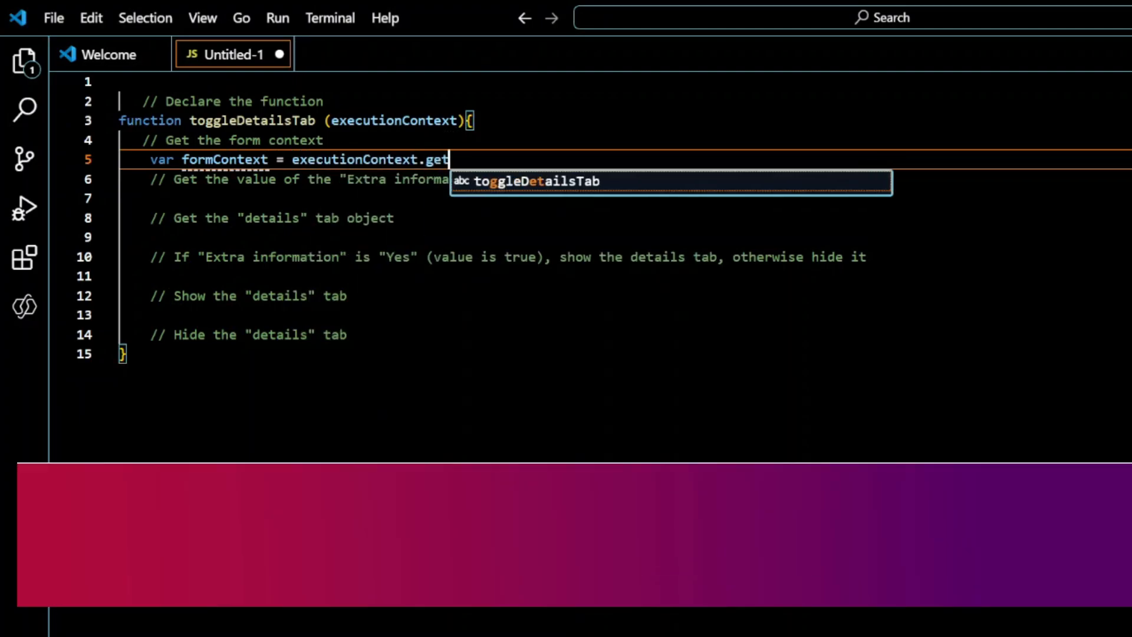
text(Form)
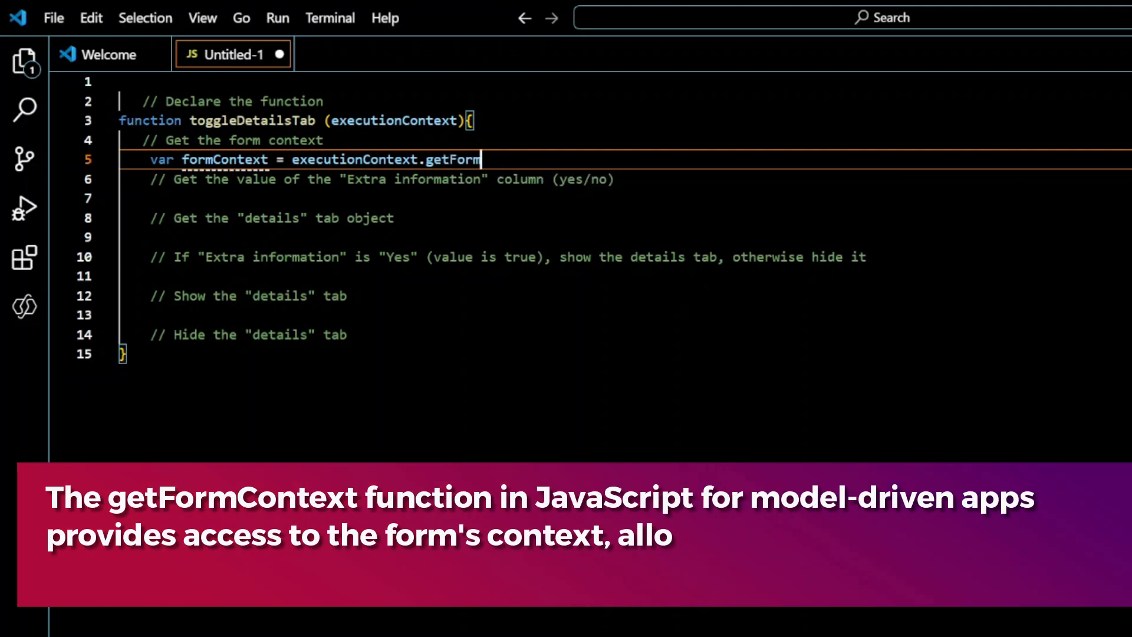
text(Context)
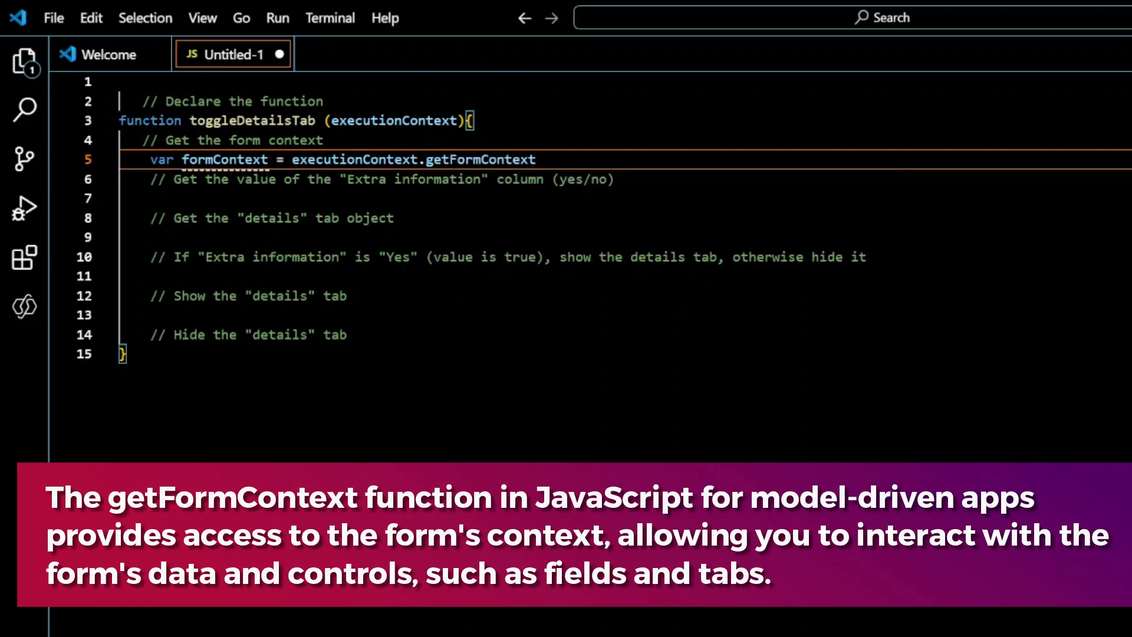
text(();)
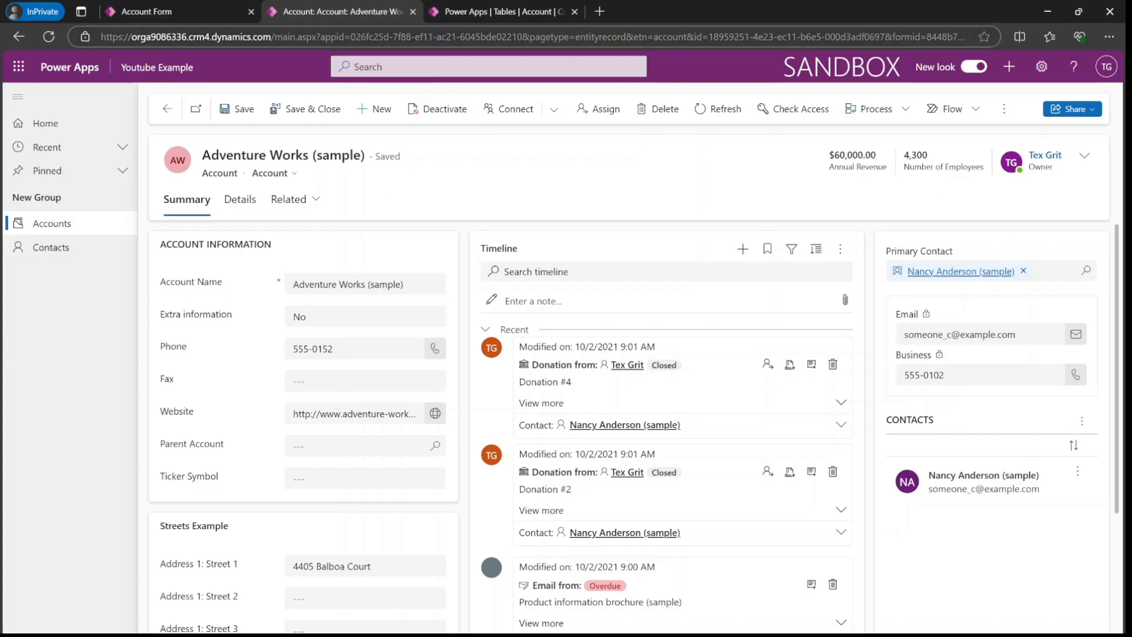
- Show the Account table's columns and search them for 'extra'
click(503, 12)
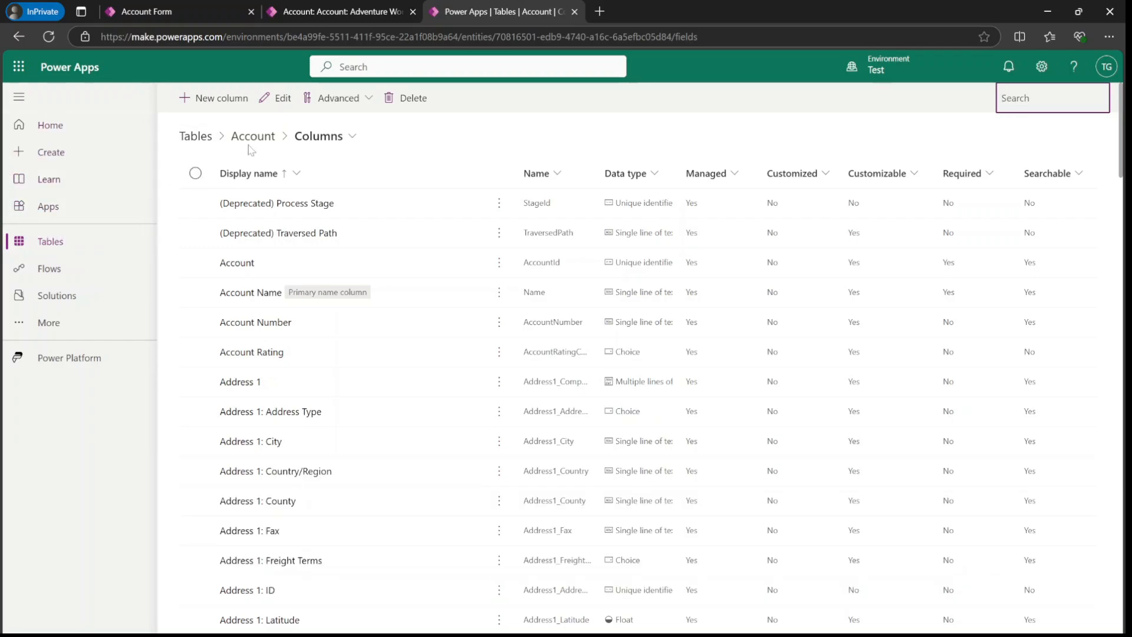
mouse_move(252, 136)
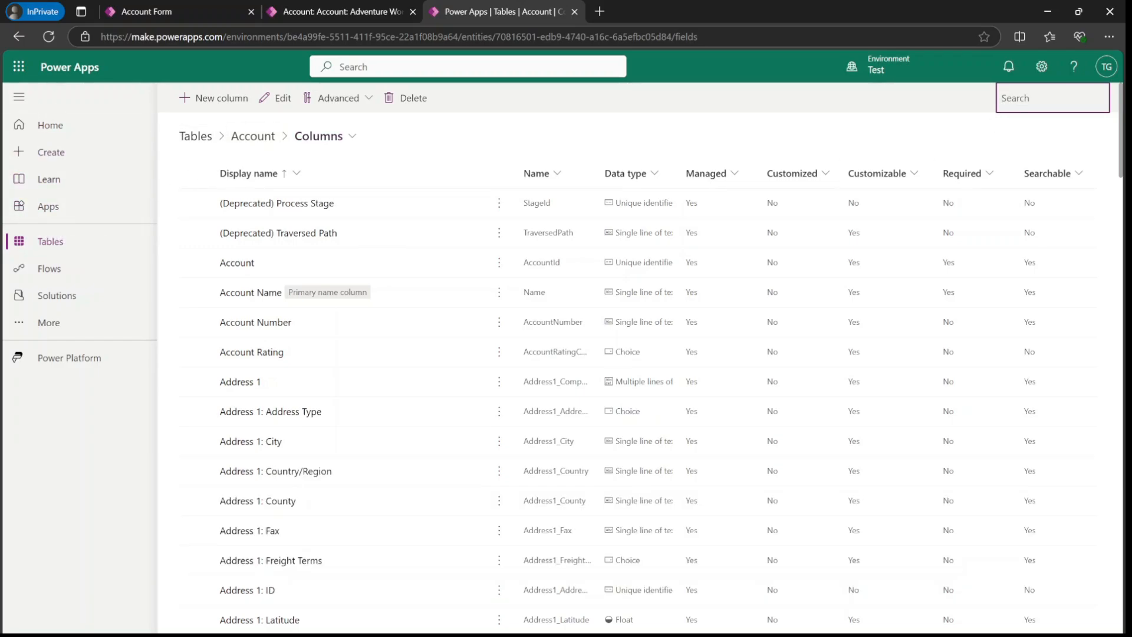
text(extra information" column (yes/no)
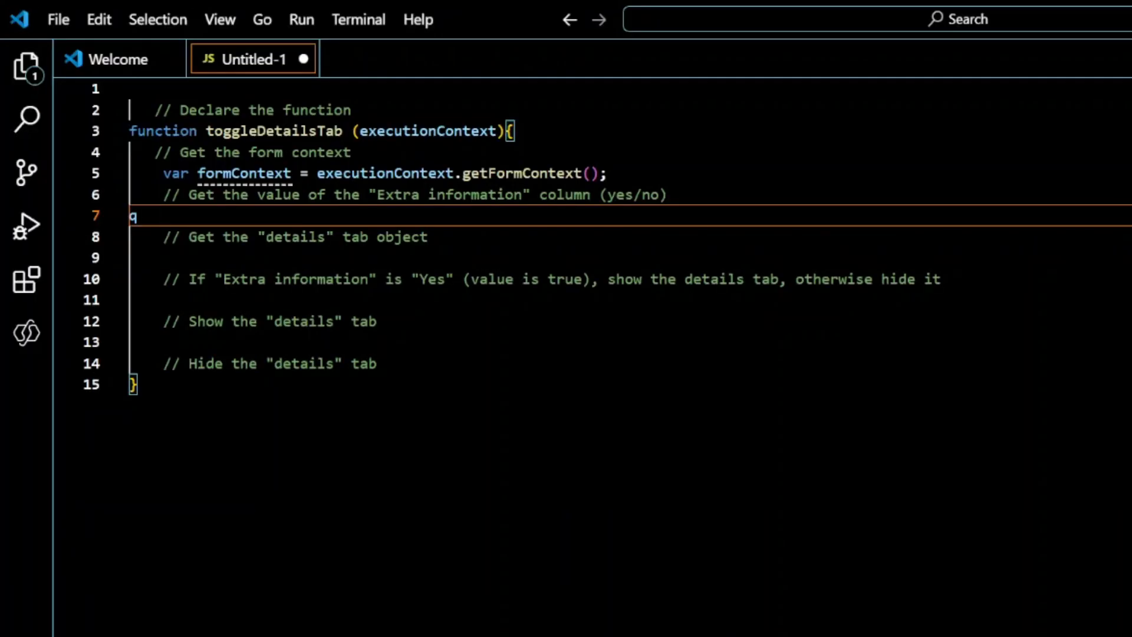
- Add var extraInfo = formContext.getAttribute("cr676_extrainformation").getValue(); on line 7
key(Backspace)
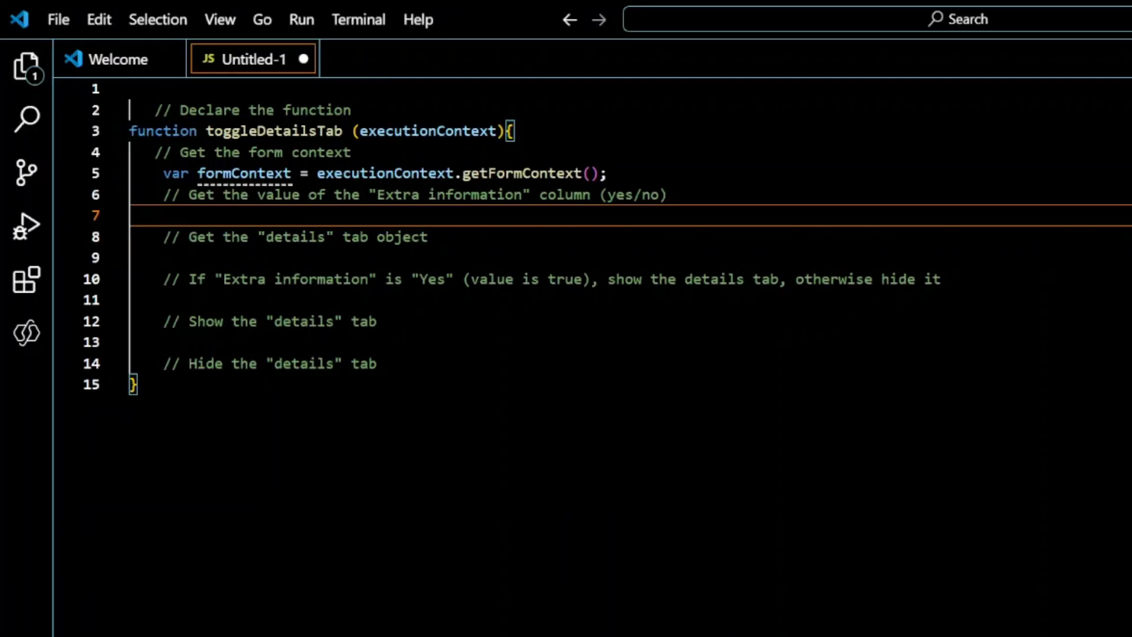
text(var)
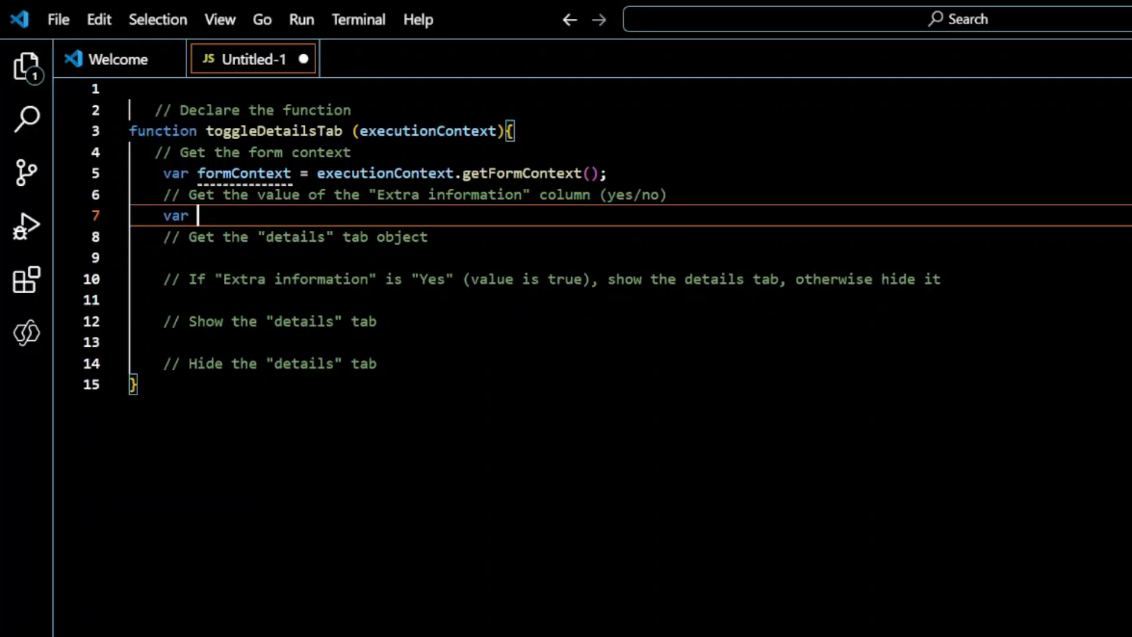
text(extraInf)
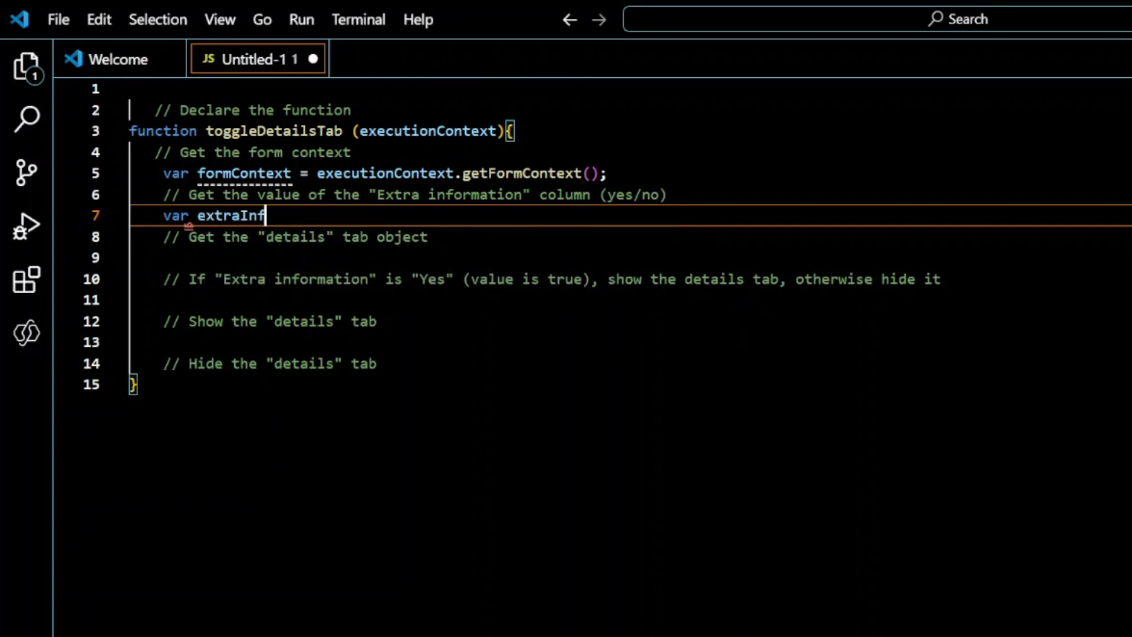
text(o =)
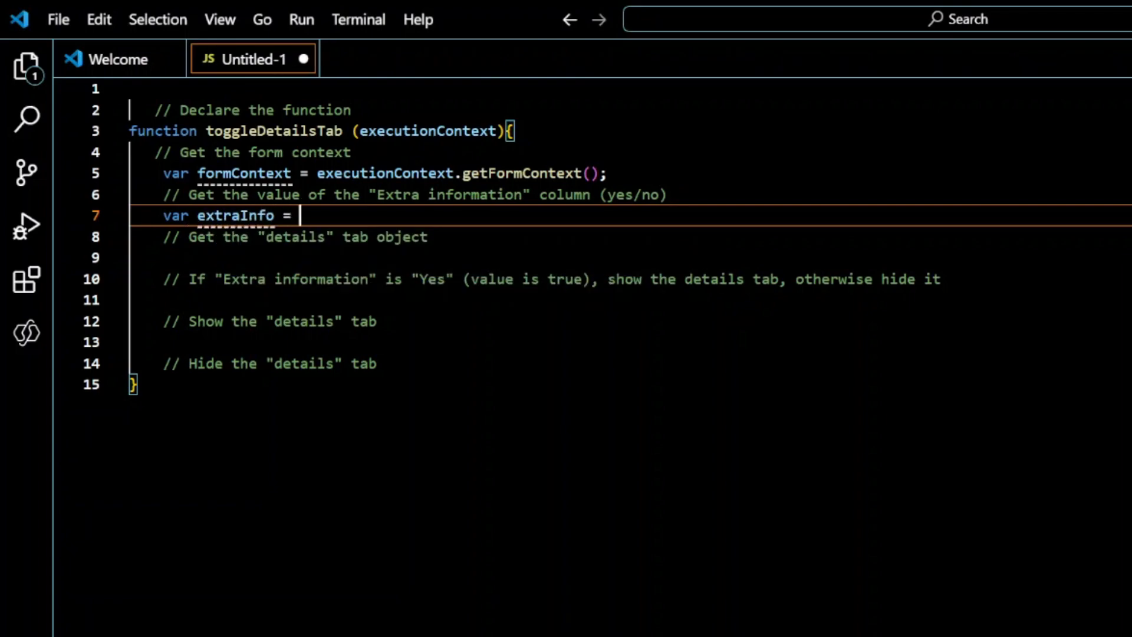
text(formContext.g)
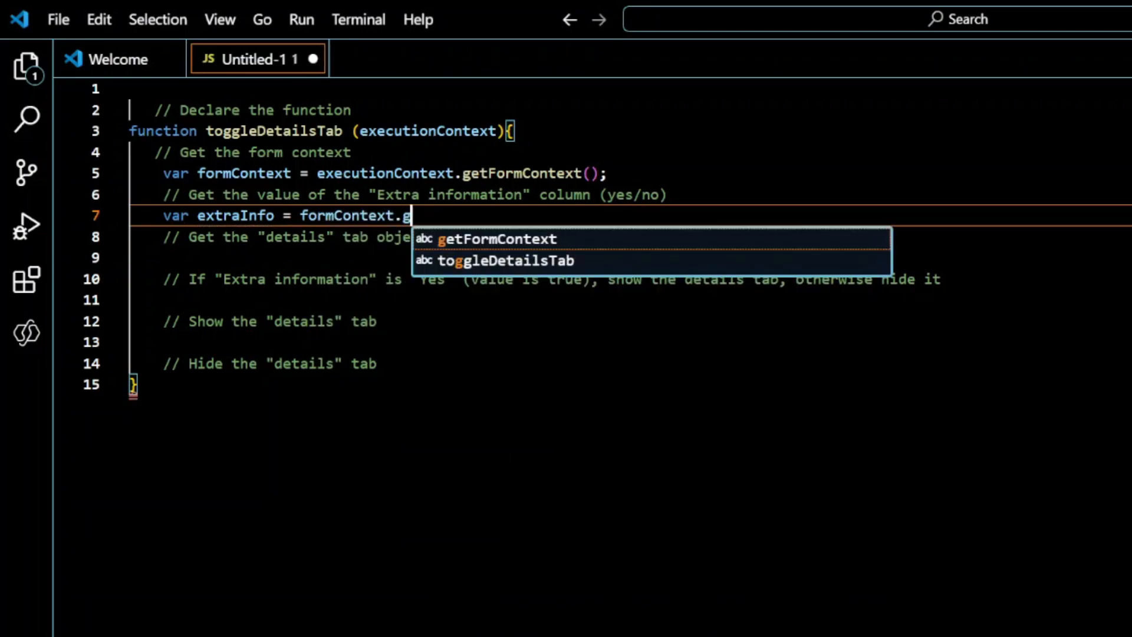
text(etAttriu)
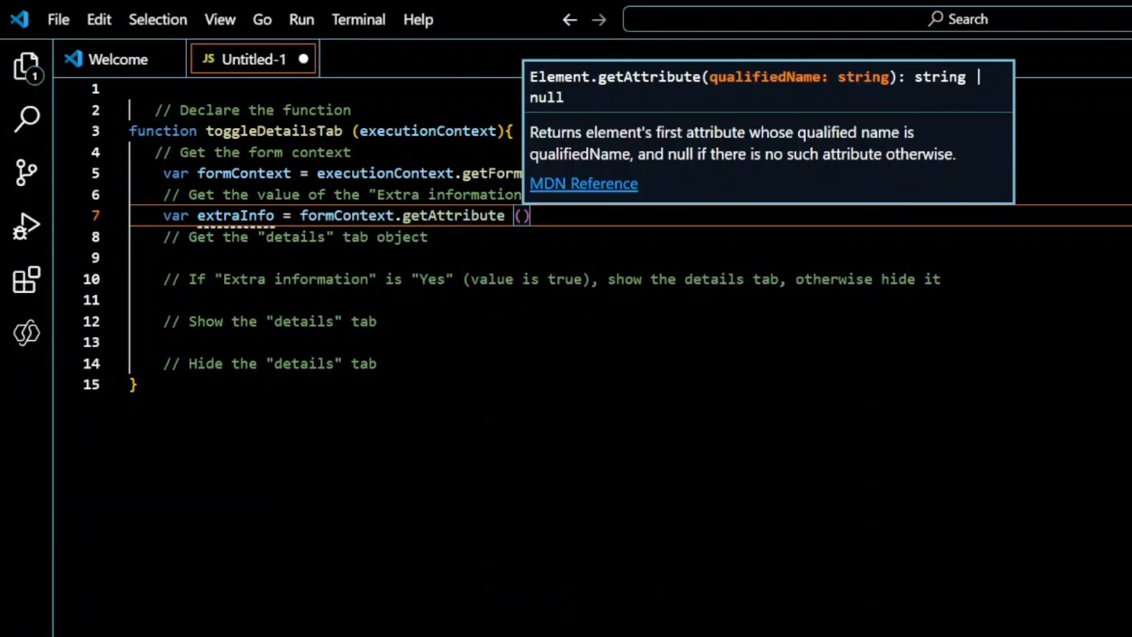
text("cr676_extrainformation")
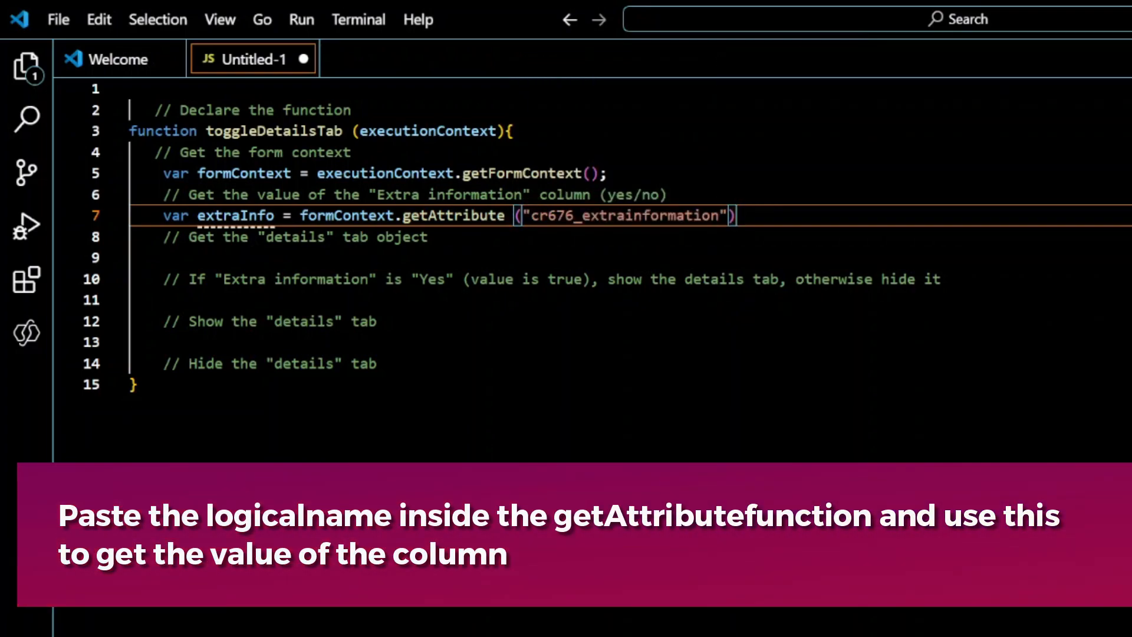
text(.getValue()
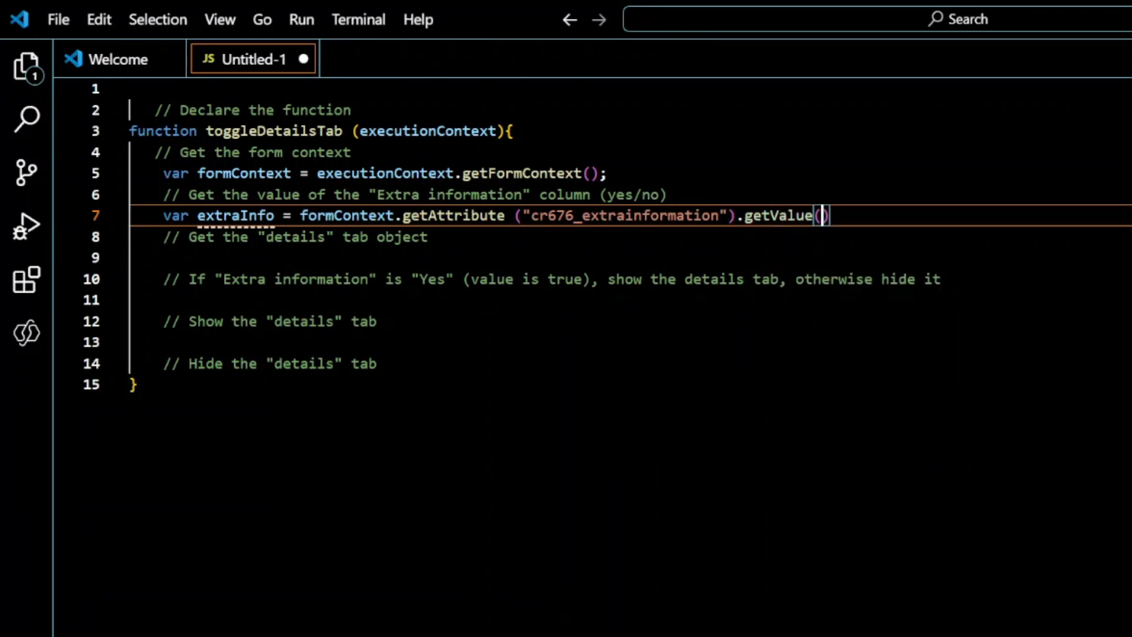
text(;)
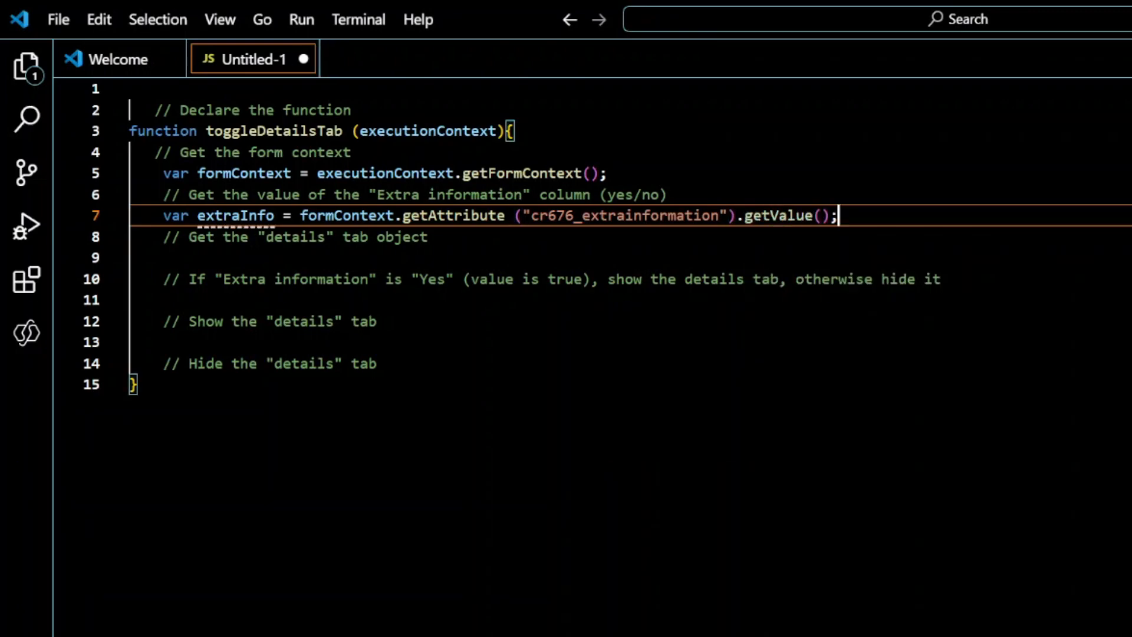
key(Enter)
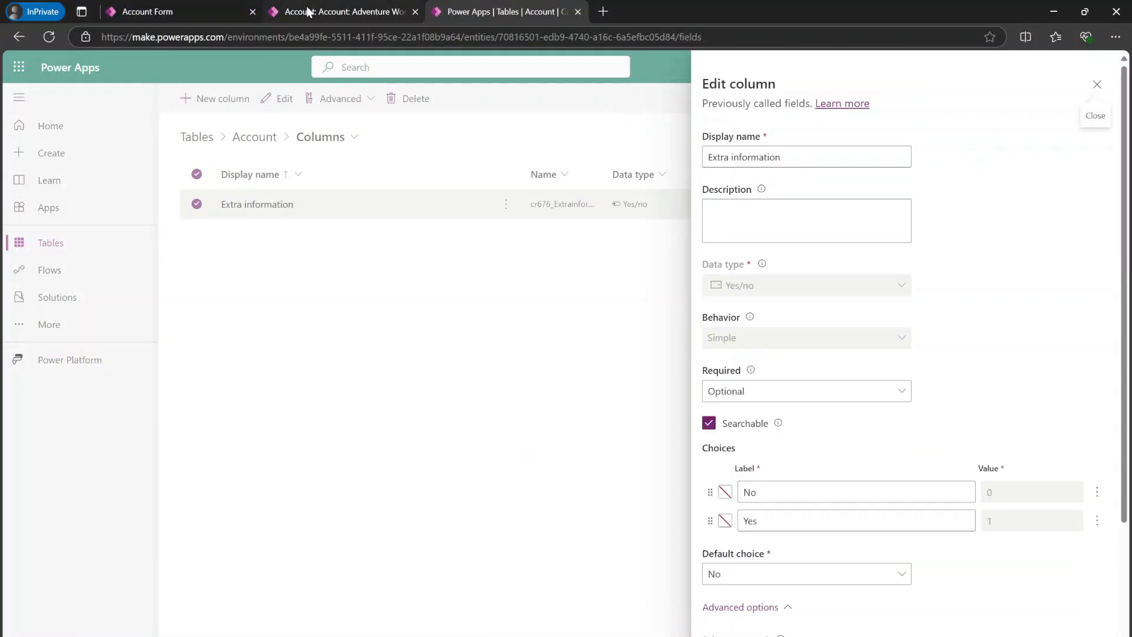
- Select the Details tab on the Account form and pick out its name DETAILS_TAB
click(474, 12)
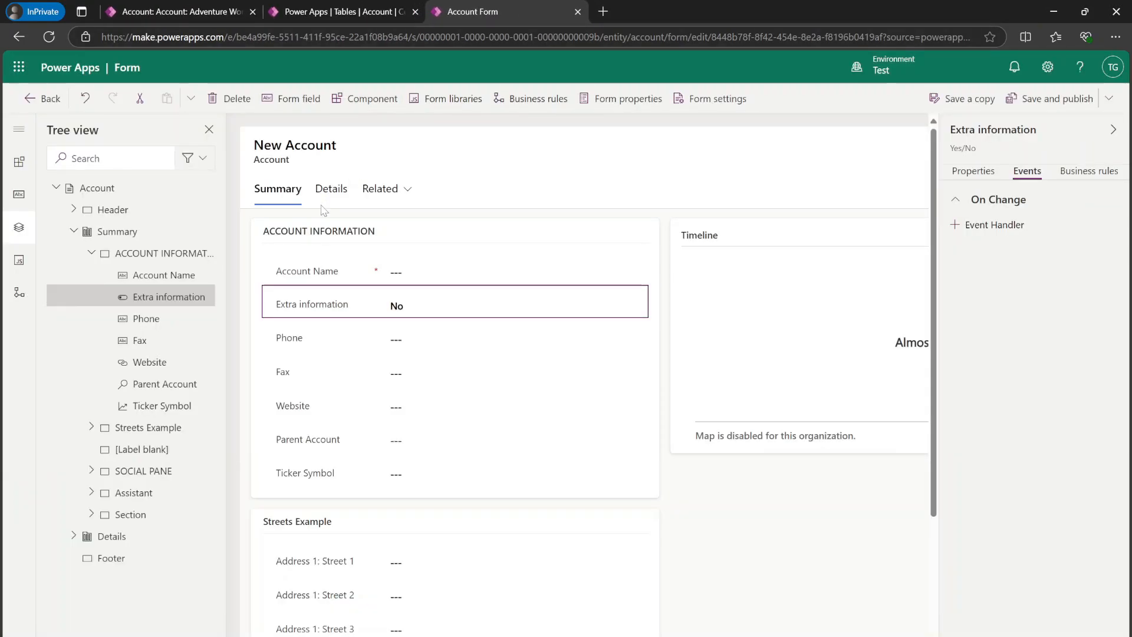
click(111, 536)
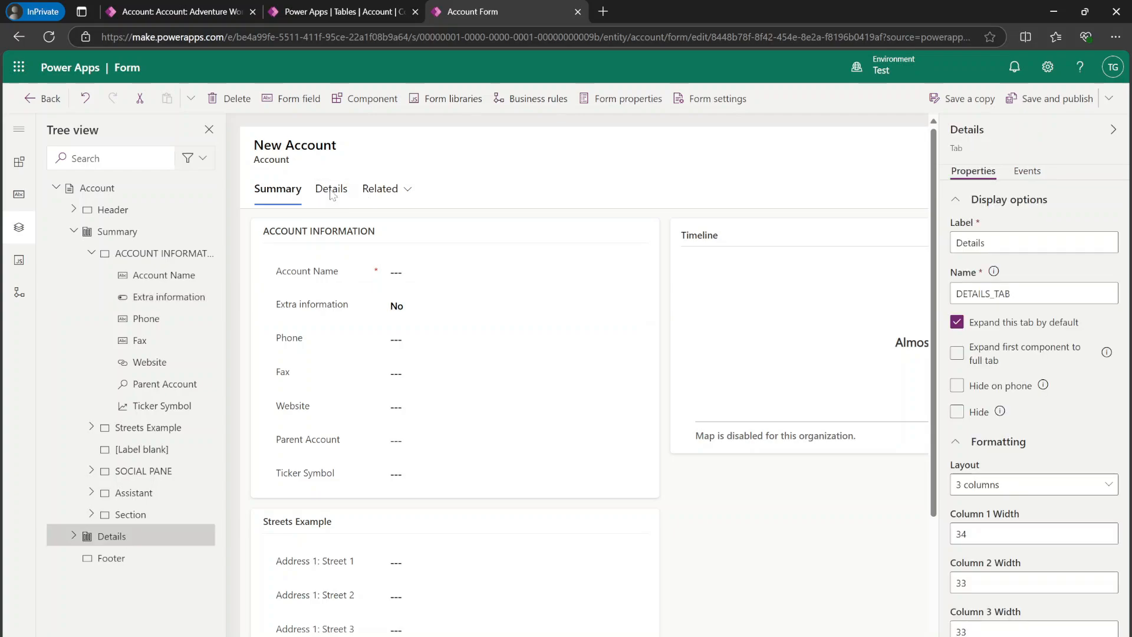
click(330, 189)
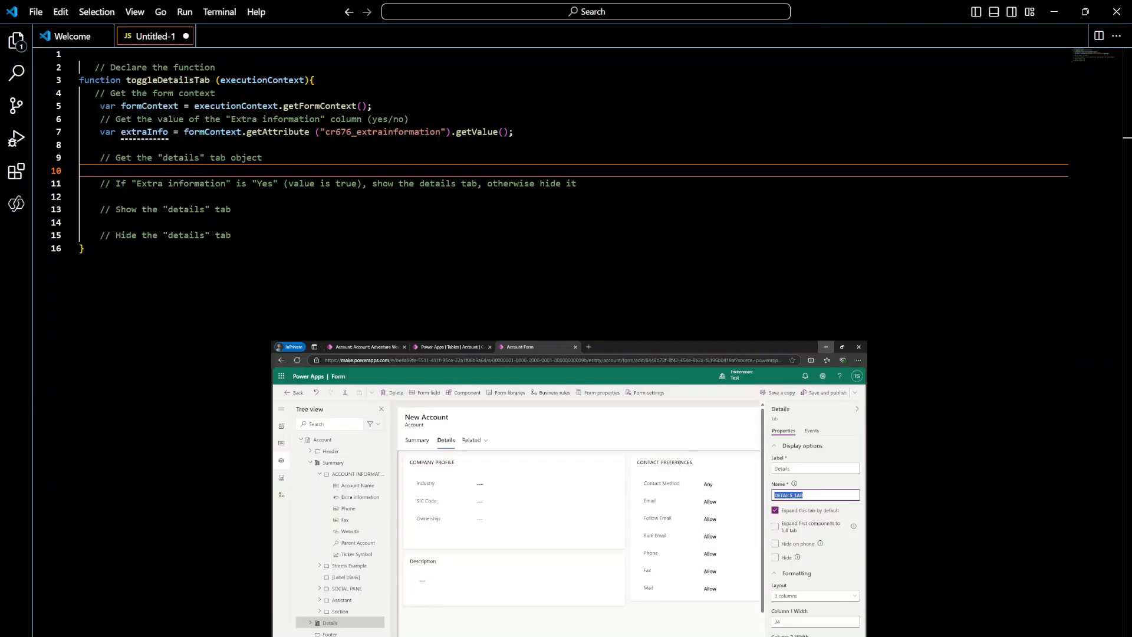
- Add var detailsTab = formContext.ui.tabs.get("DETAILS_TAB");
text(var)
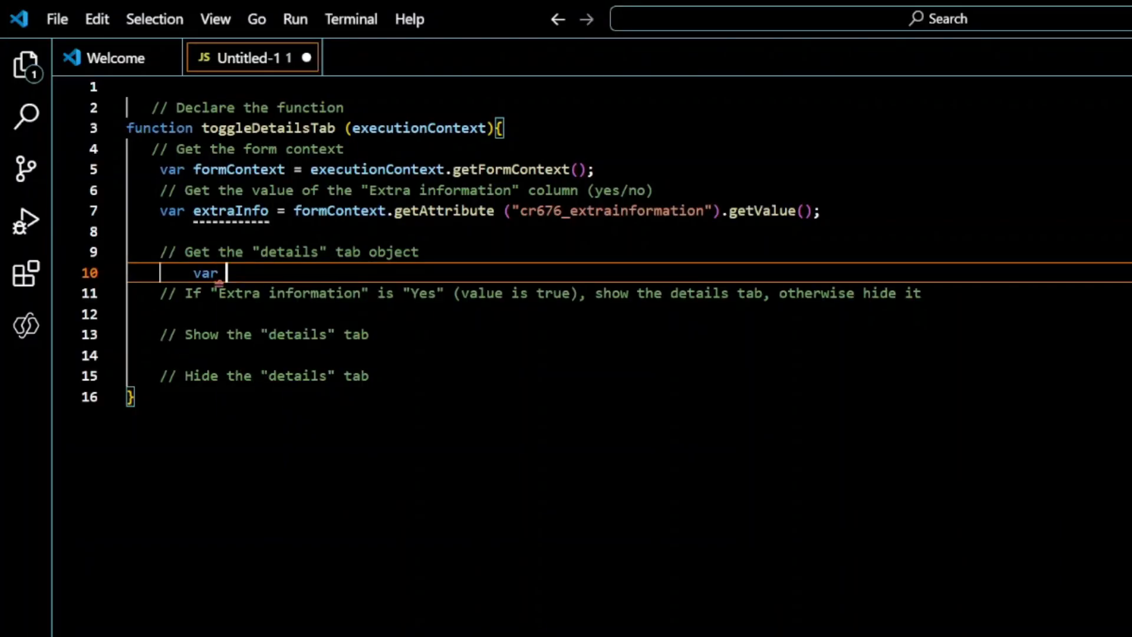
text(detailsTab)
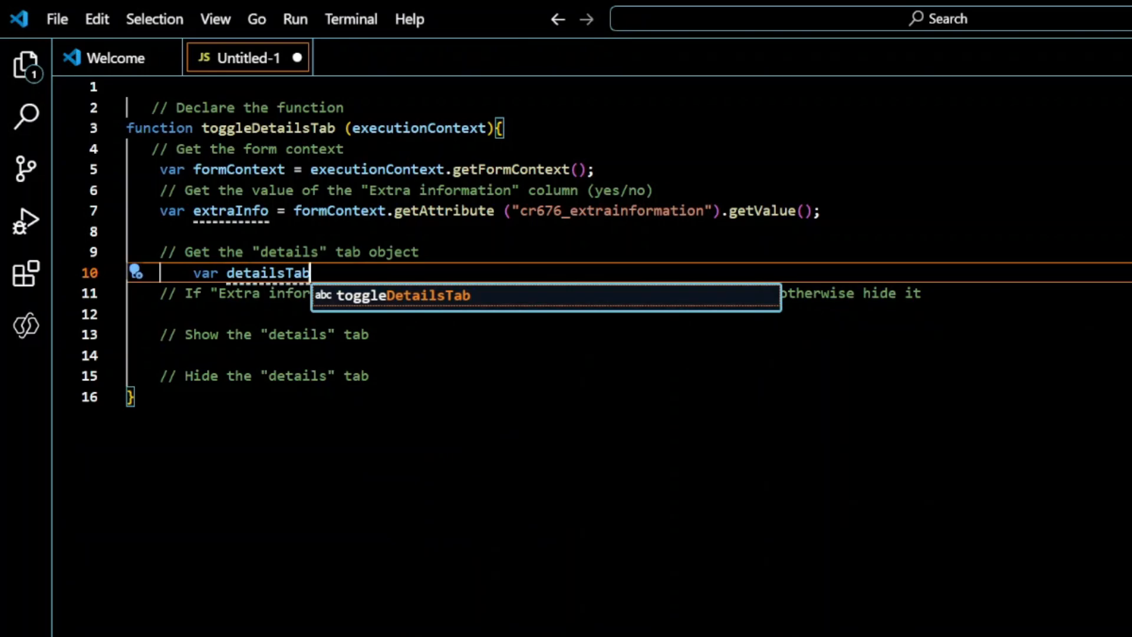
text(= formcontext.ui)
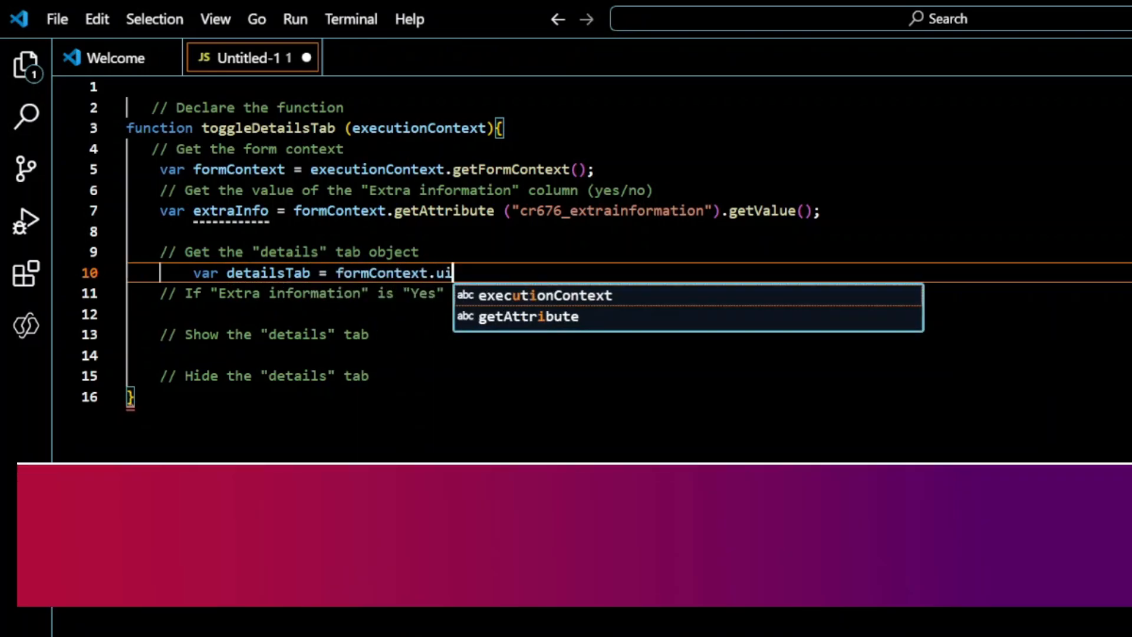
text(.tabs)
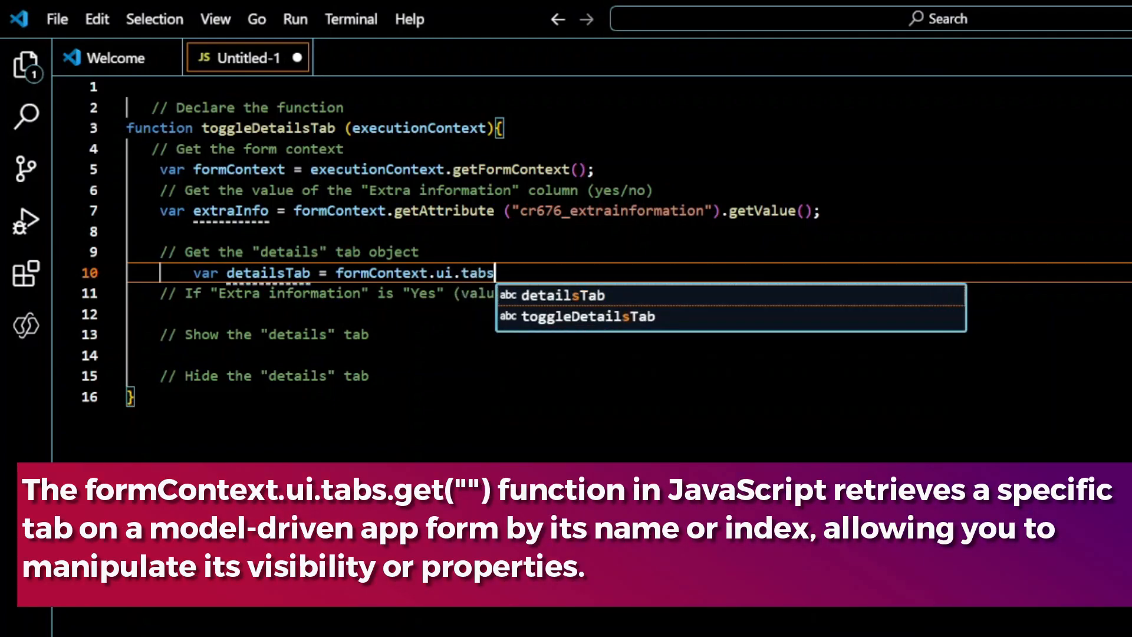
text(.get()
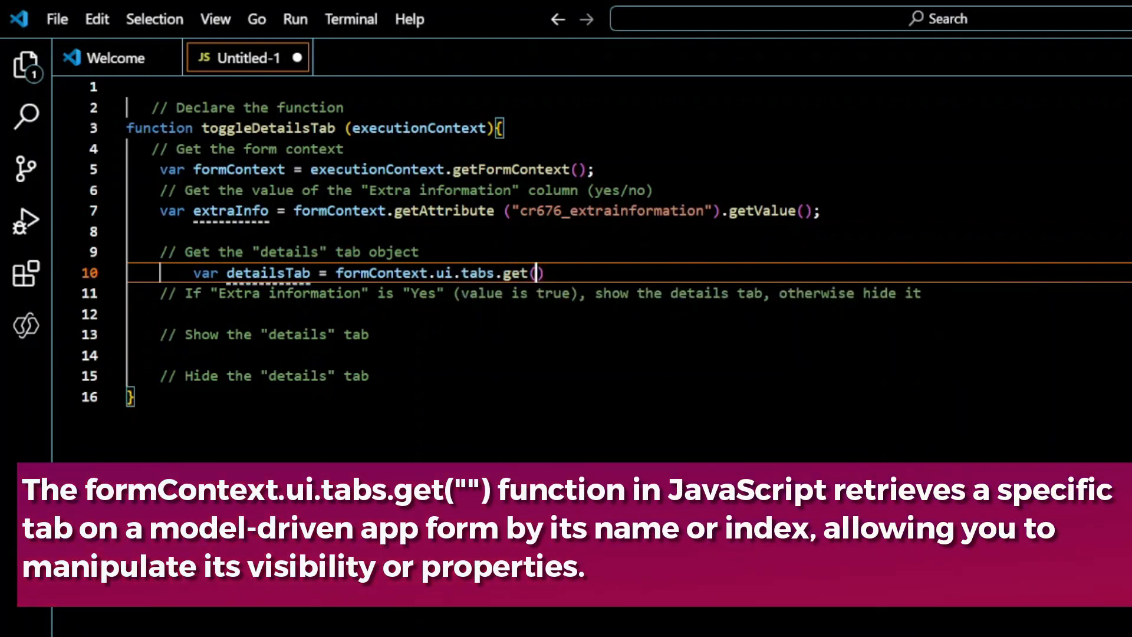
text("DETAILS_TAB")
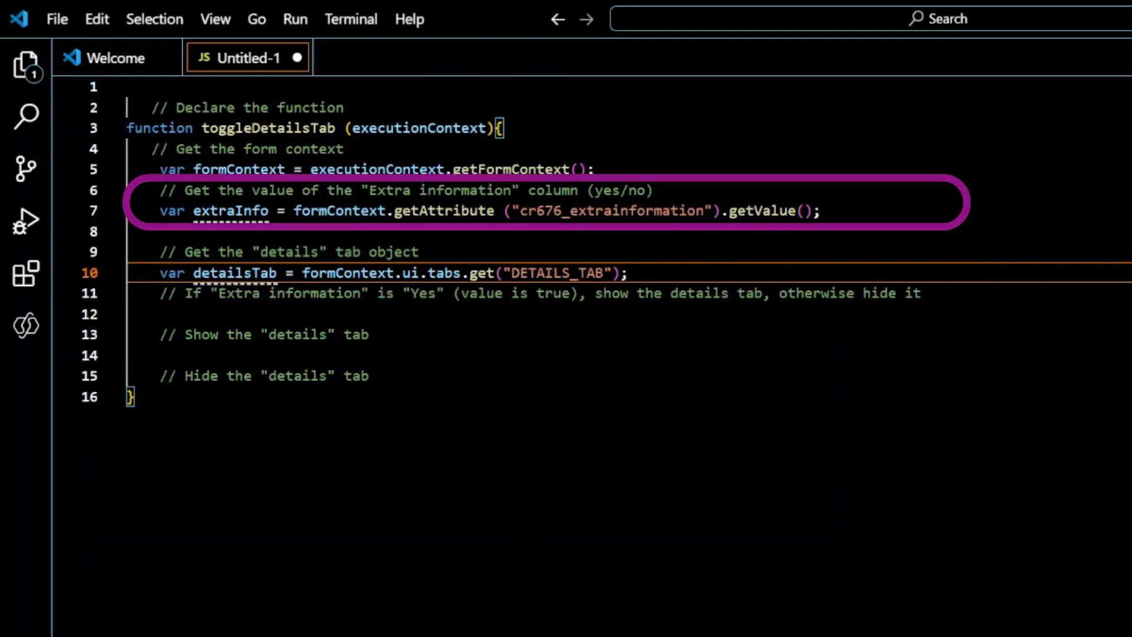
mouse_move(232, 209)
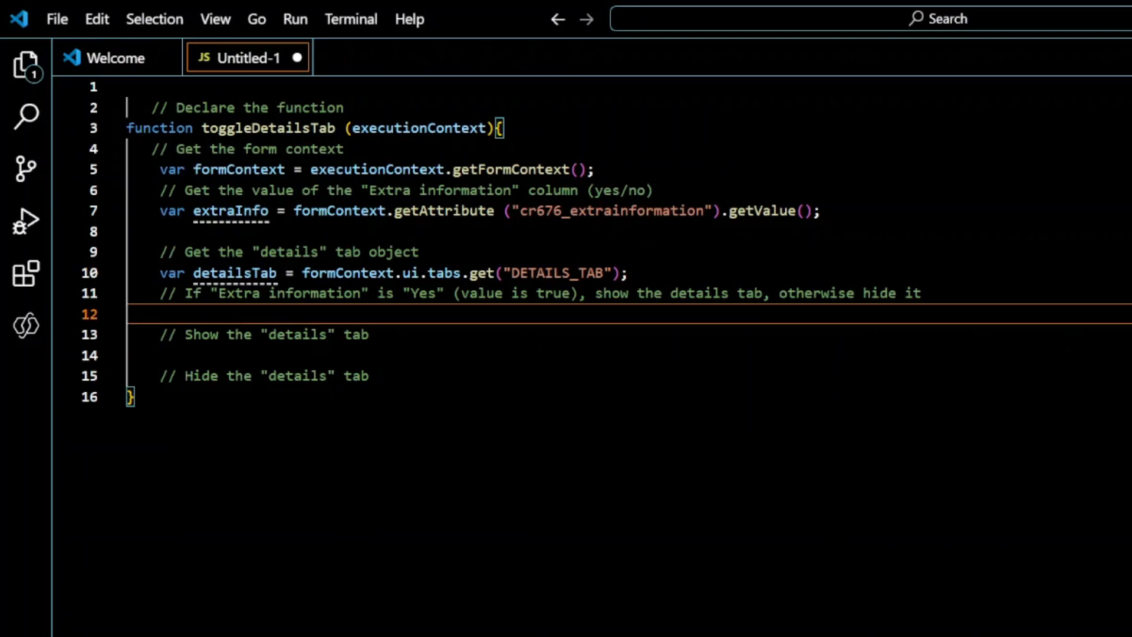
- Begin an if (extraInfo === true){ block on line 12
text(if)
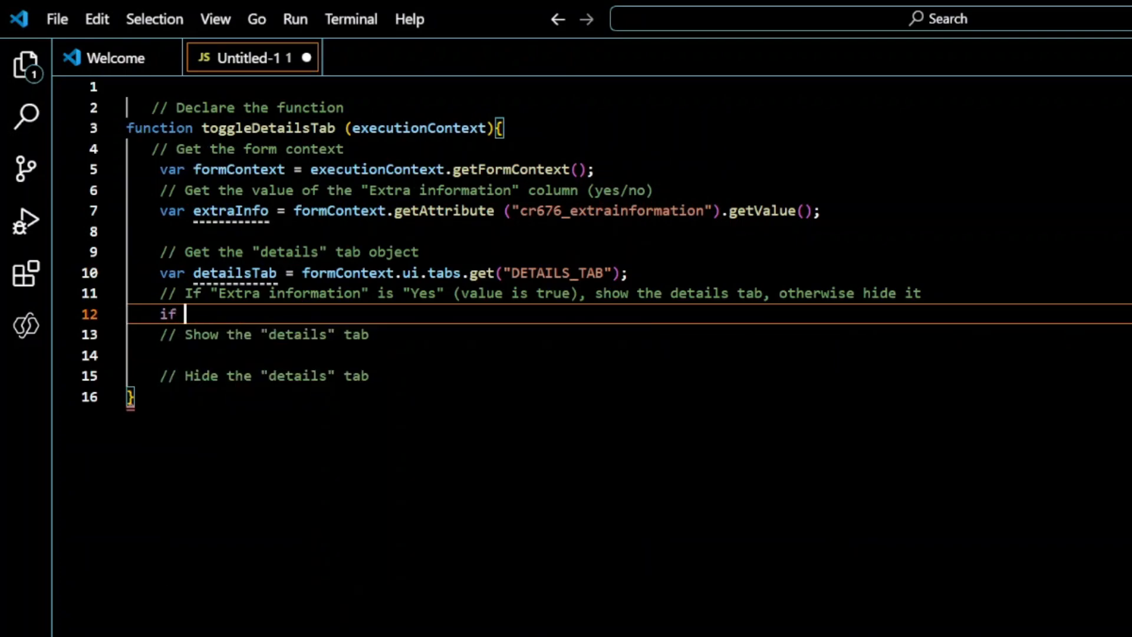
text((e)
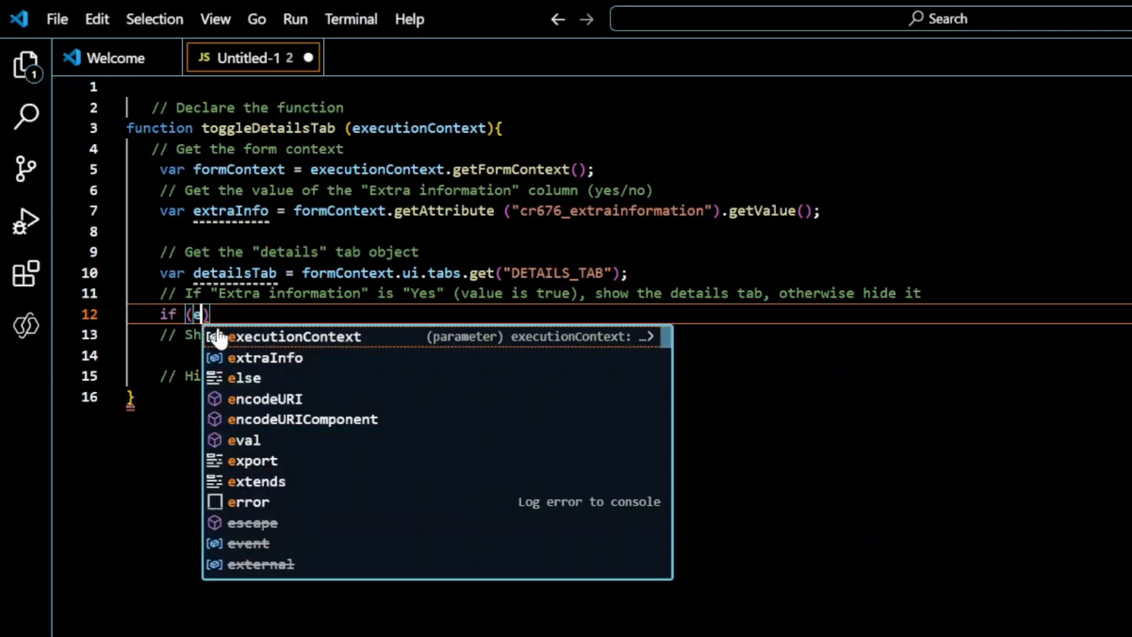
text(xtraInfo)
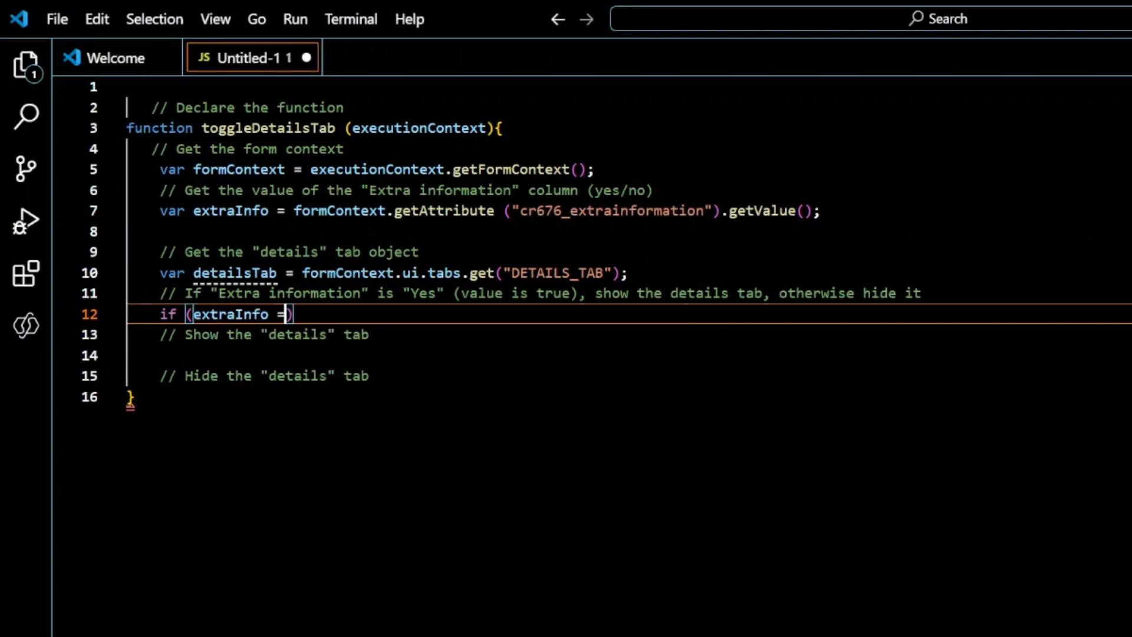
text(== true)
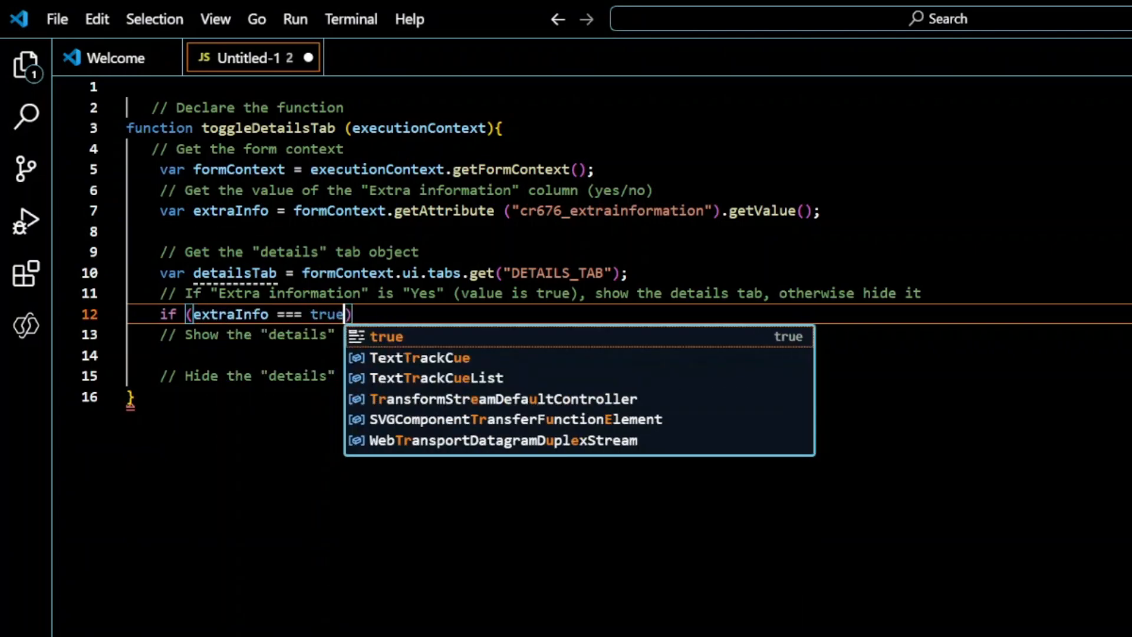
text({)
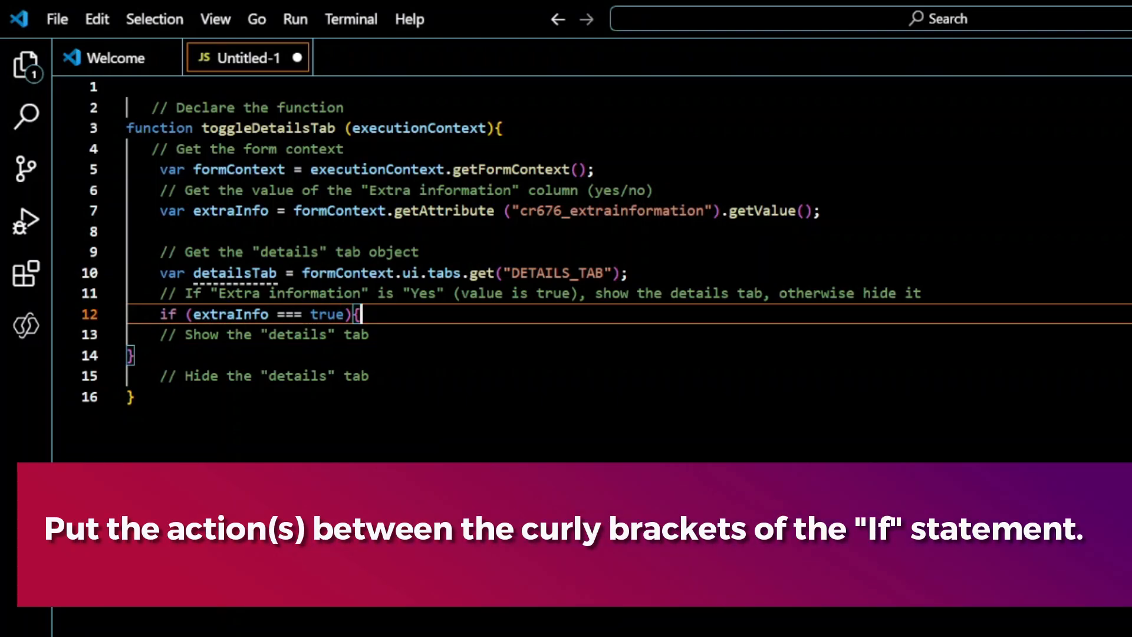
- Inside the if block, call detailsTab.setVisible(true);
key(enter)
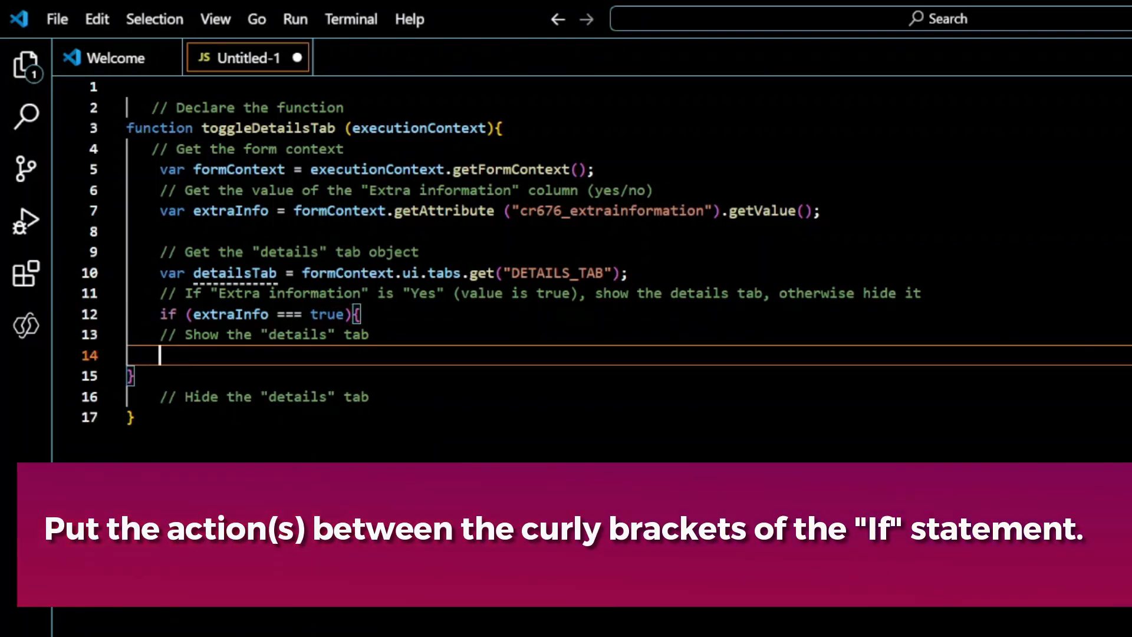
text(detailsTab.set)
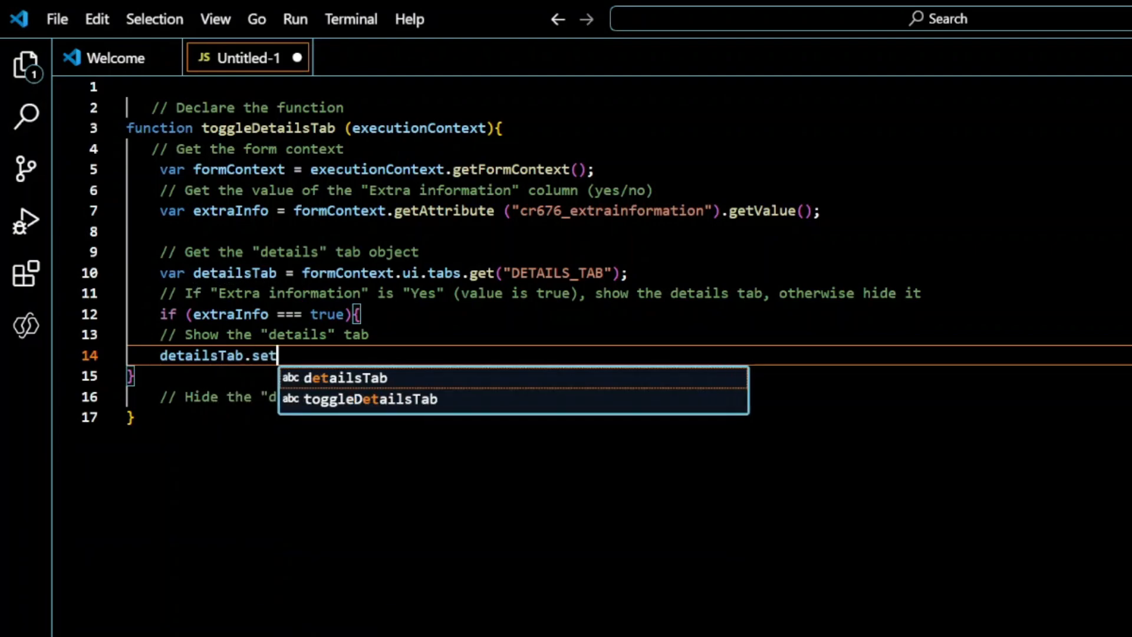
text(Visible)
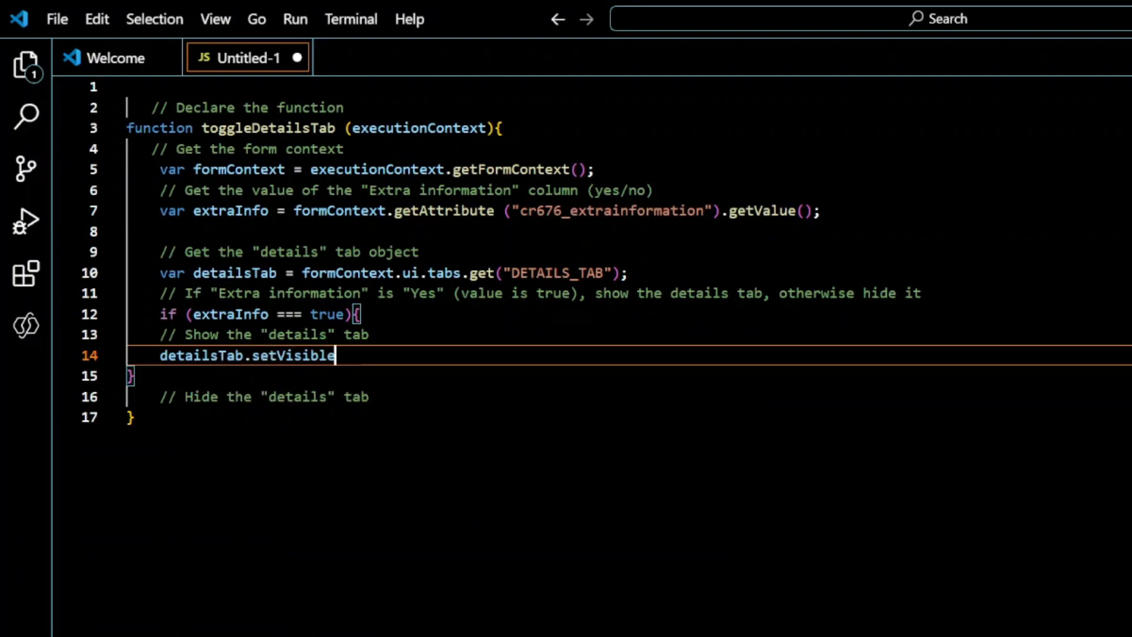
text((true))
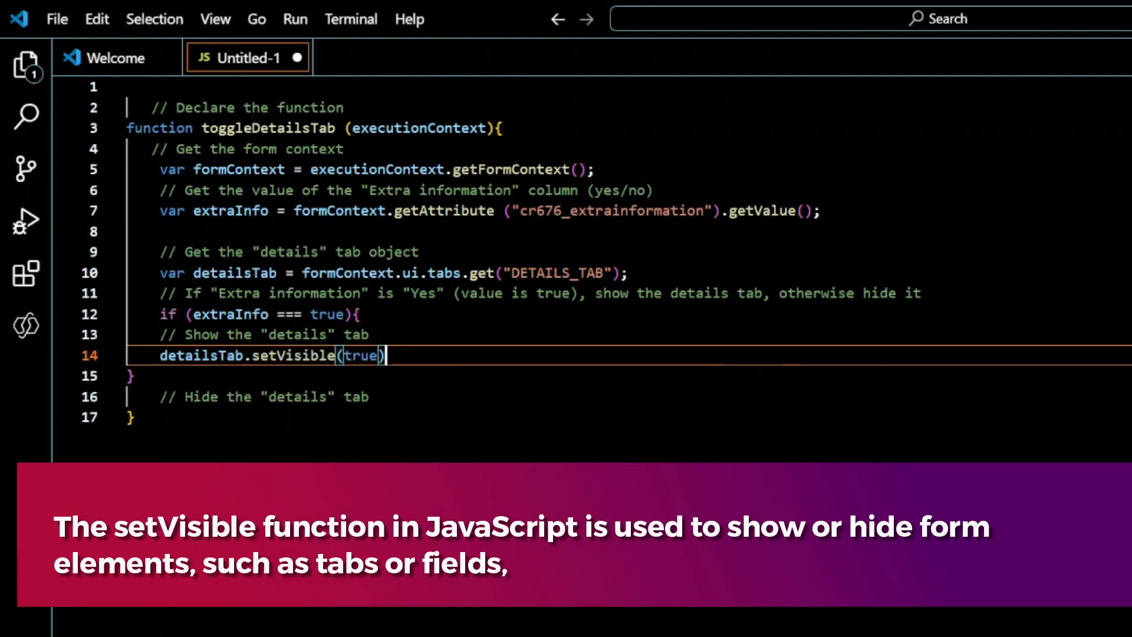
text(;)
click(627, 375)
text( else)
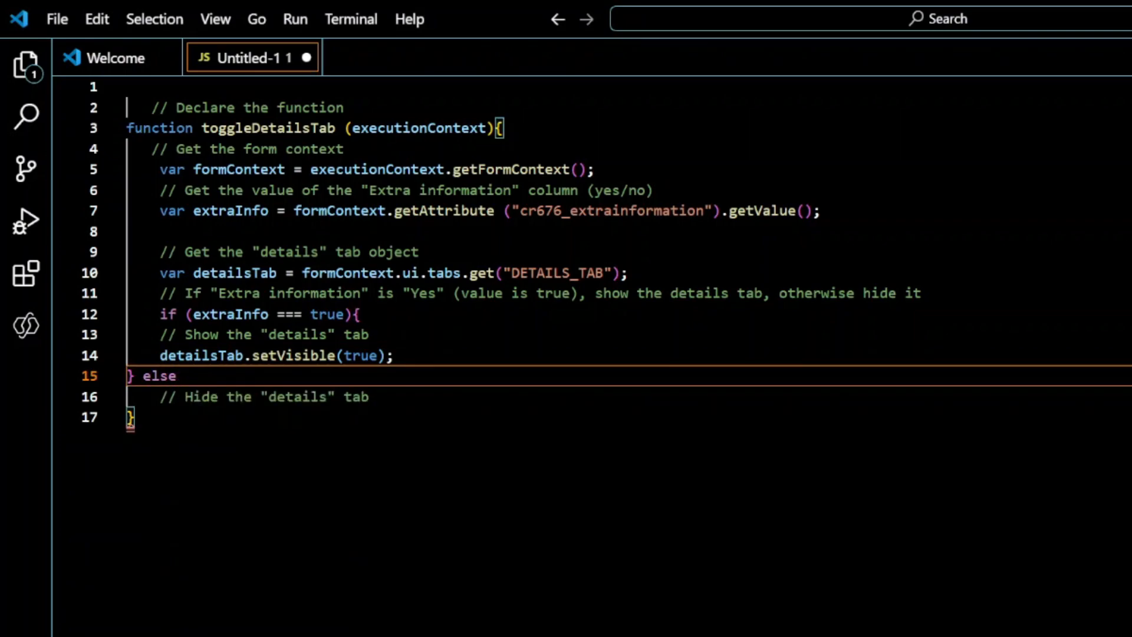
- Fill the else branch with detailsTab.setVisible(false); to hide the tab otherwise
text({)
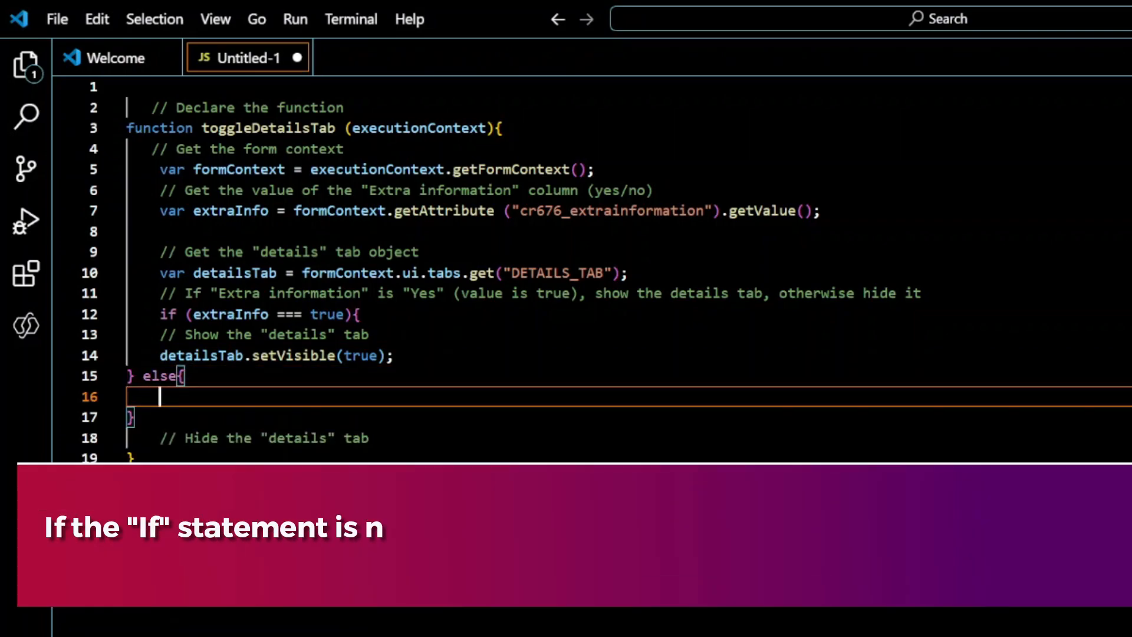
text(detailsTab.)
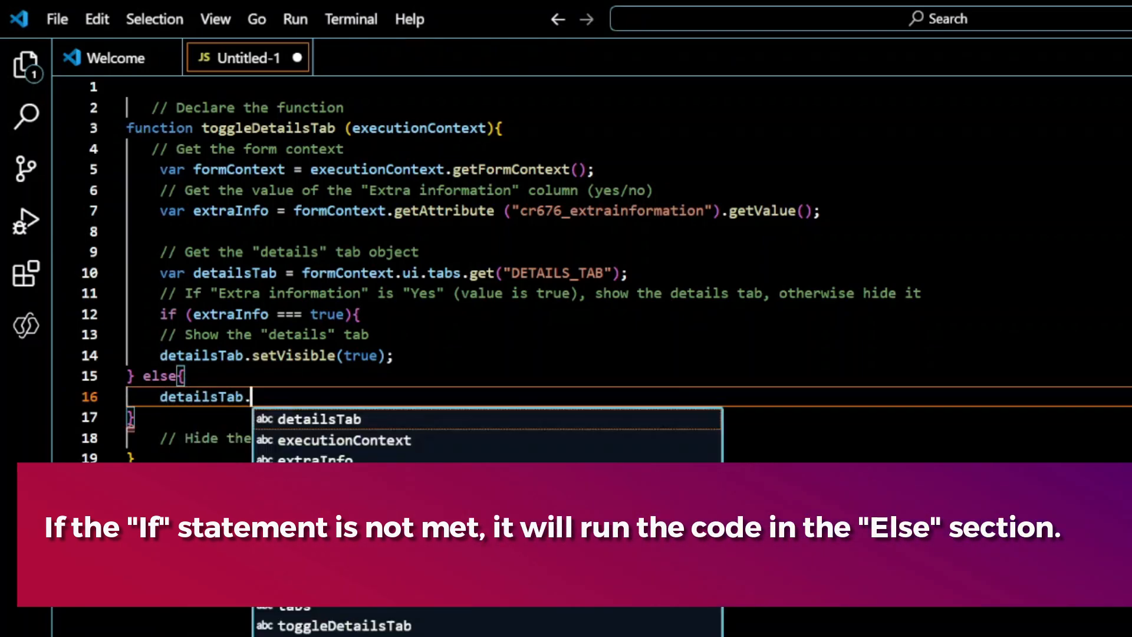
text(setVisible)
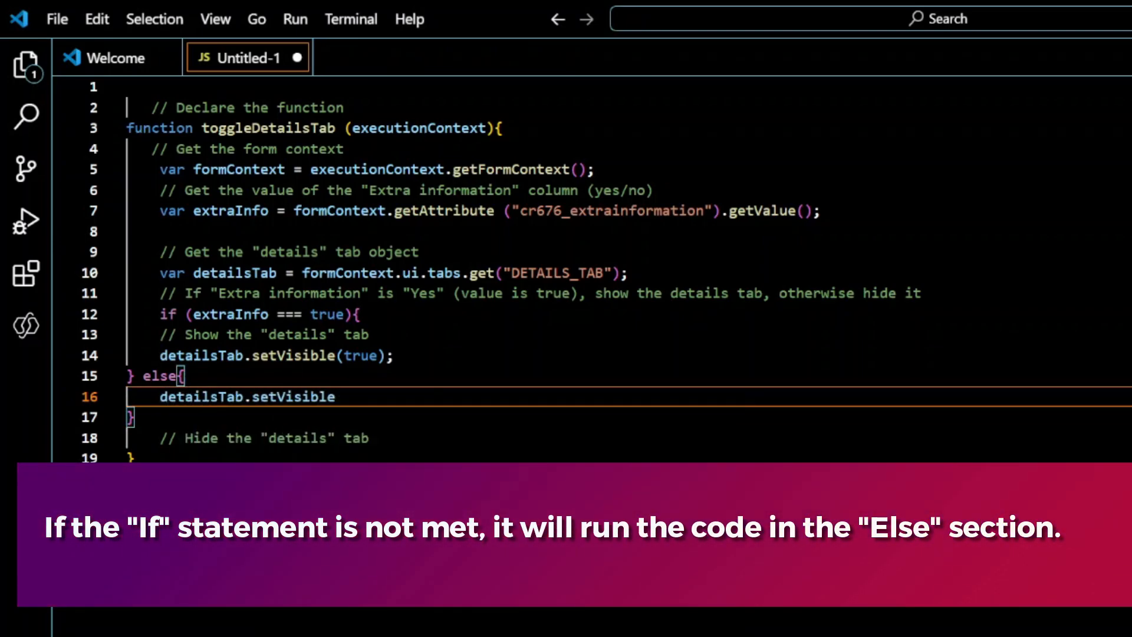
text((flase))
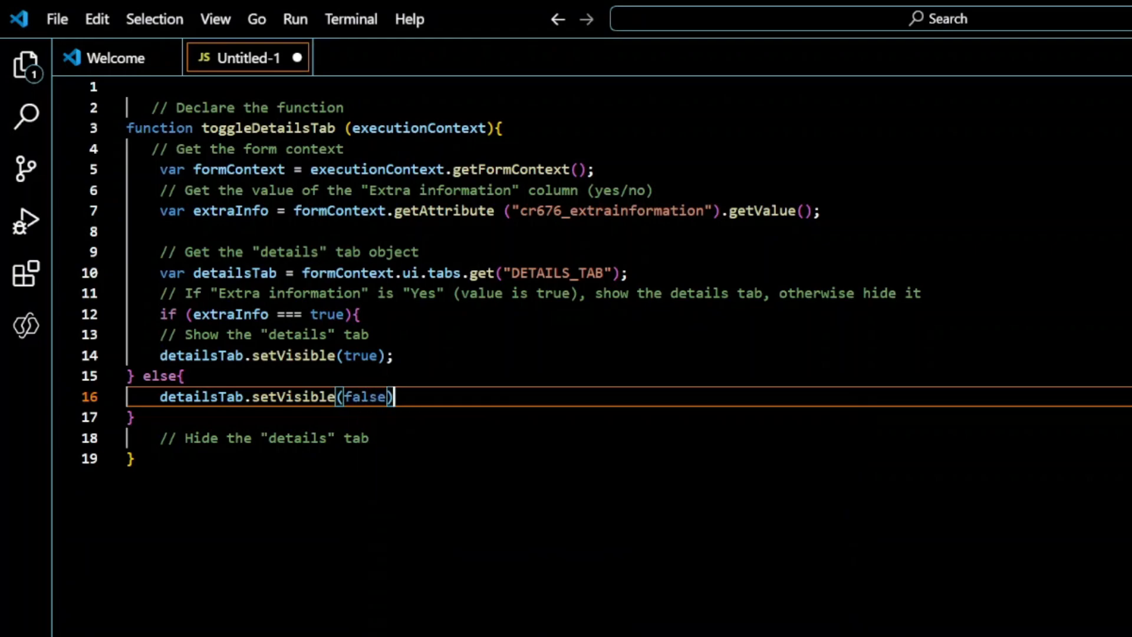
text(;)
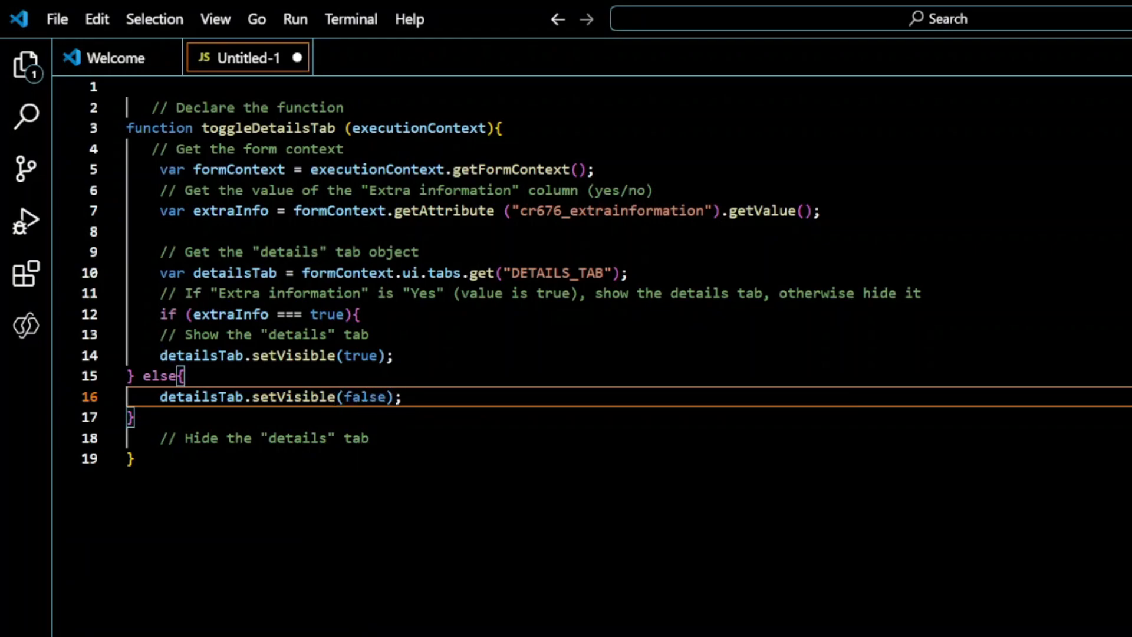
mouse_move(201, 396)
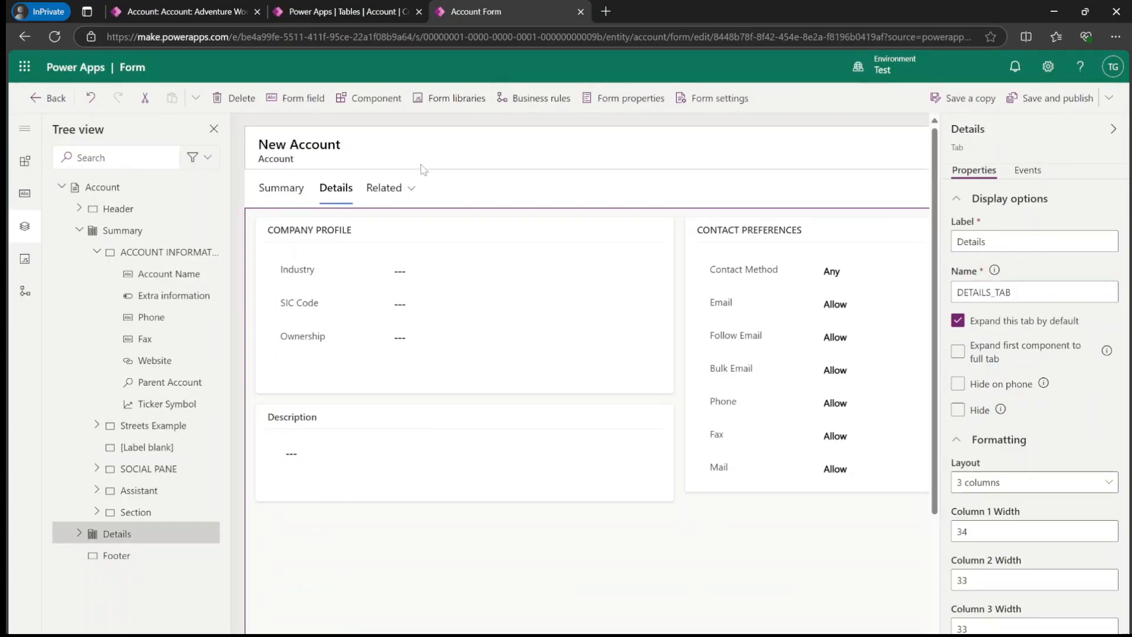
- Select the Account form, show its Events and add an On Load event handler
click(101, 186)
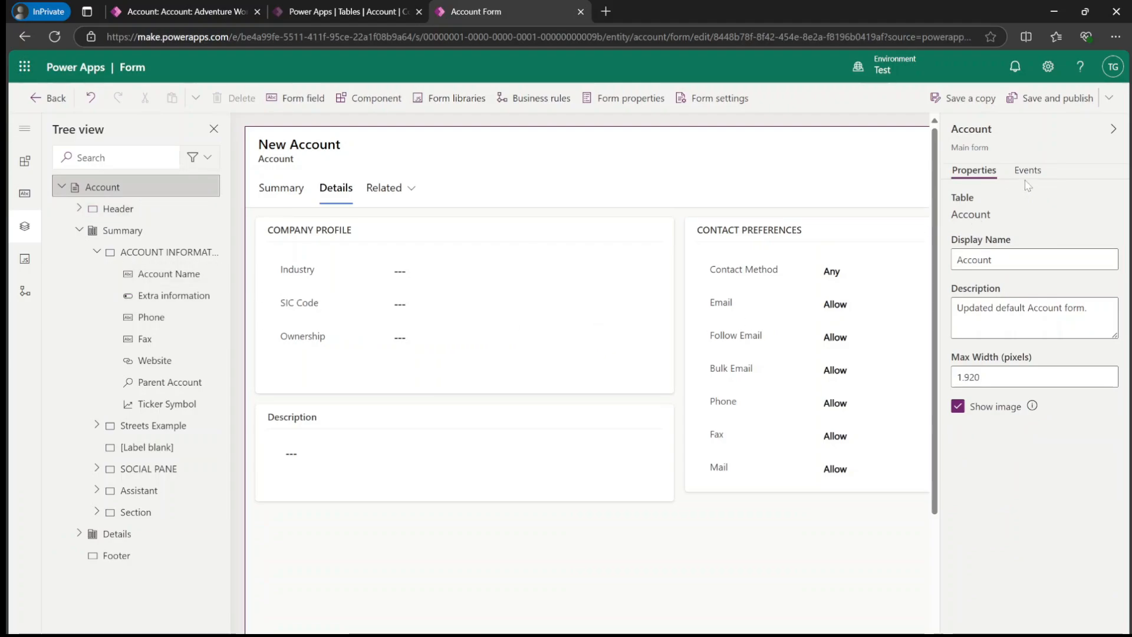
click(1026, 169)
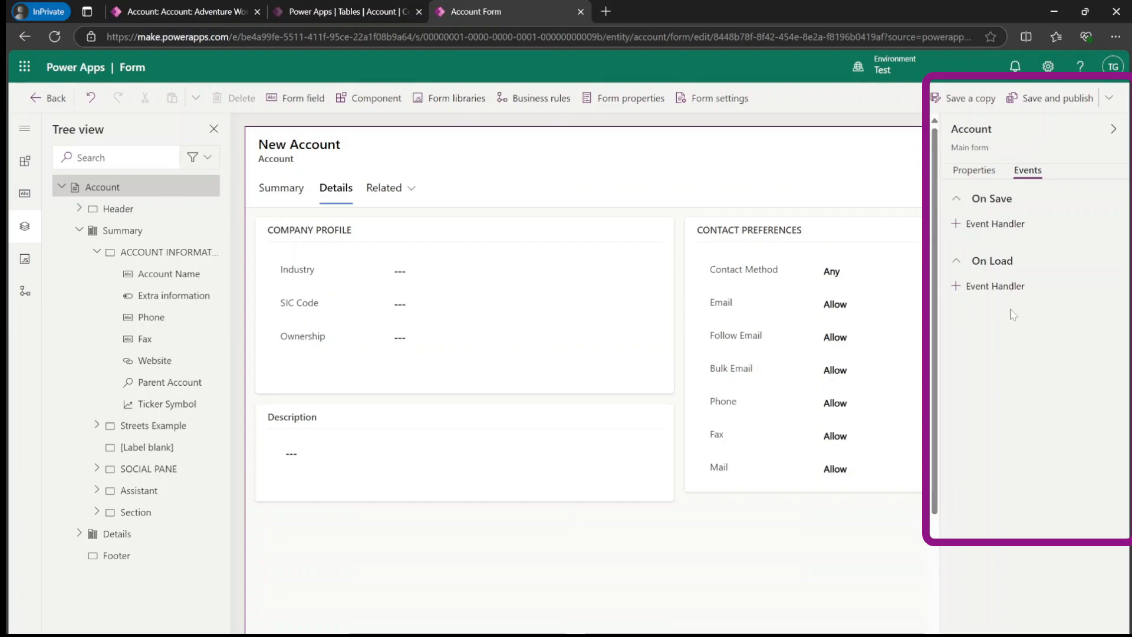
click(996, 285)
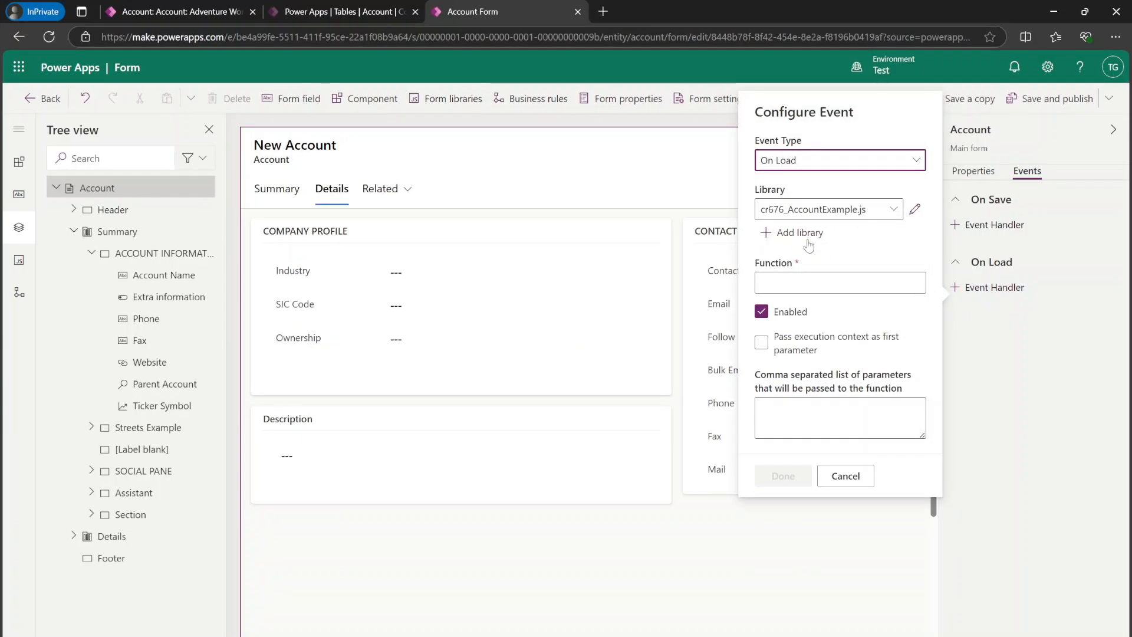
- Upload TabScript.js as a new web resource named Tab Script
click(798, 233)
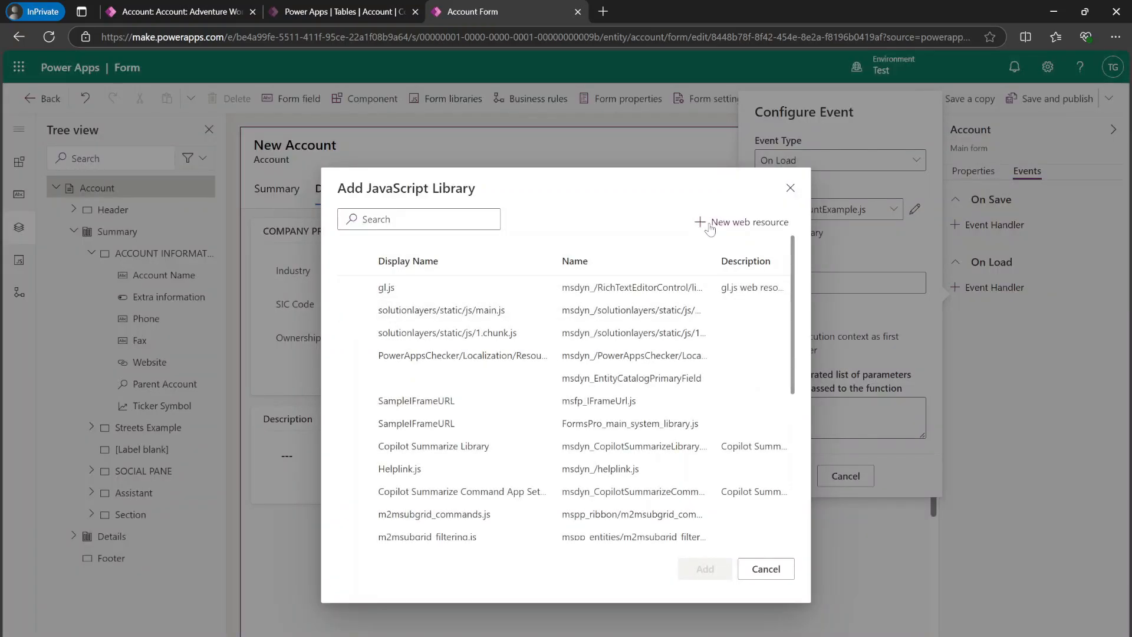
mouse_move(712, 230)
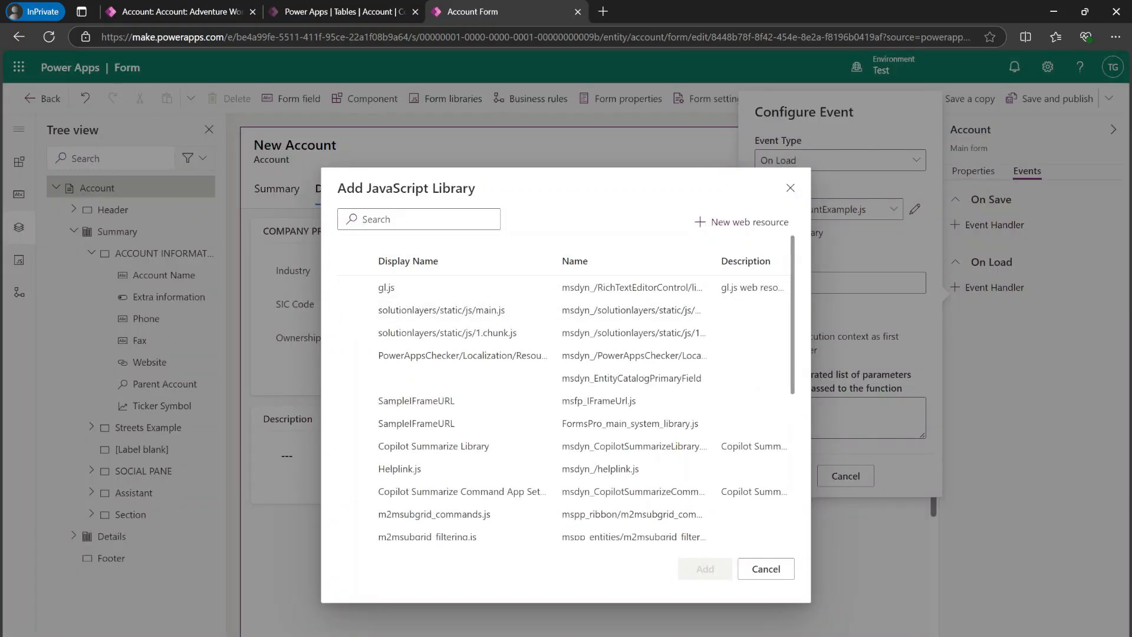
click(740, 221)
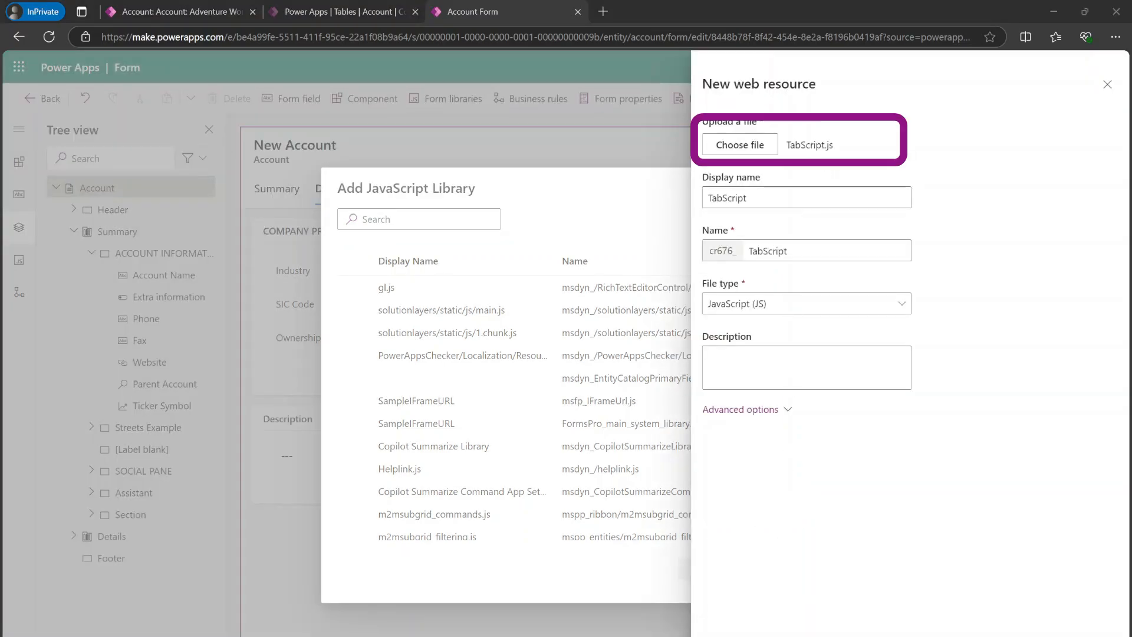
text(Tab Script)
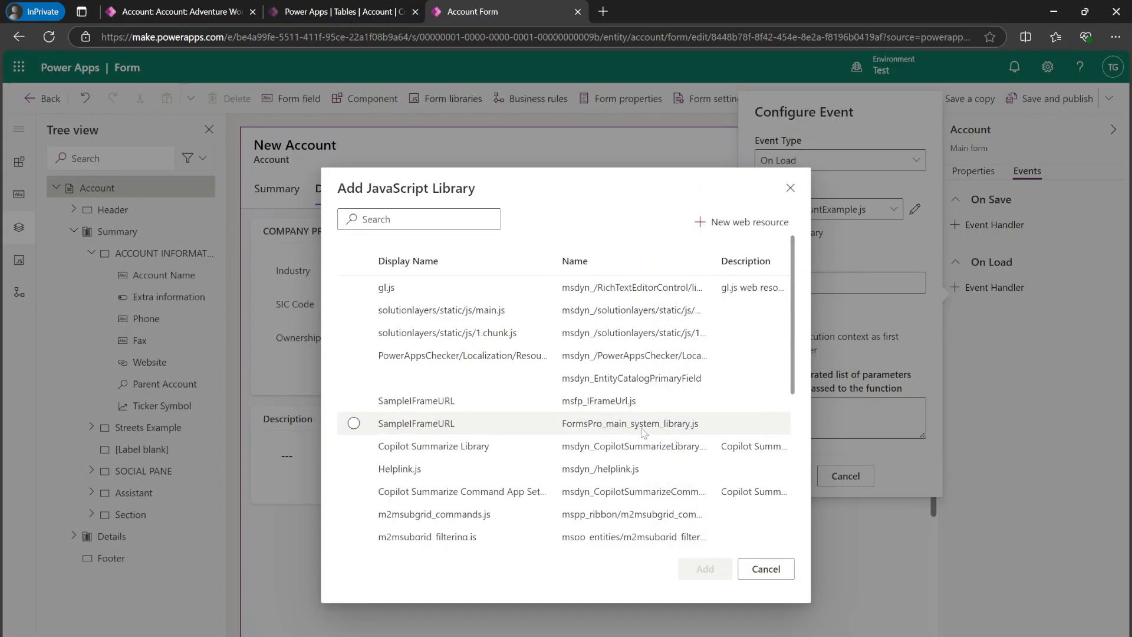
- Search the libraries for 'tab' and add Tab Script as the On Load handler's library
click(418, 220)
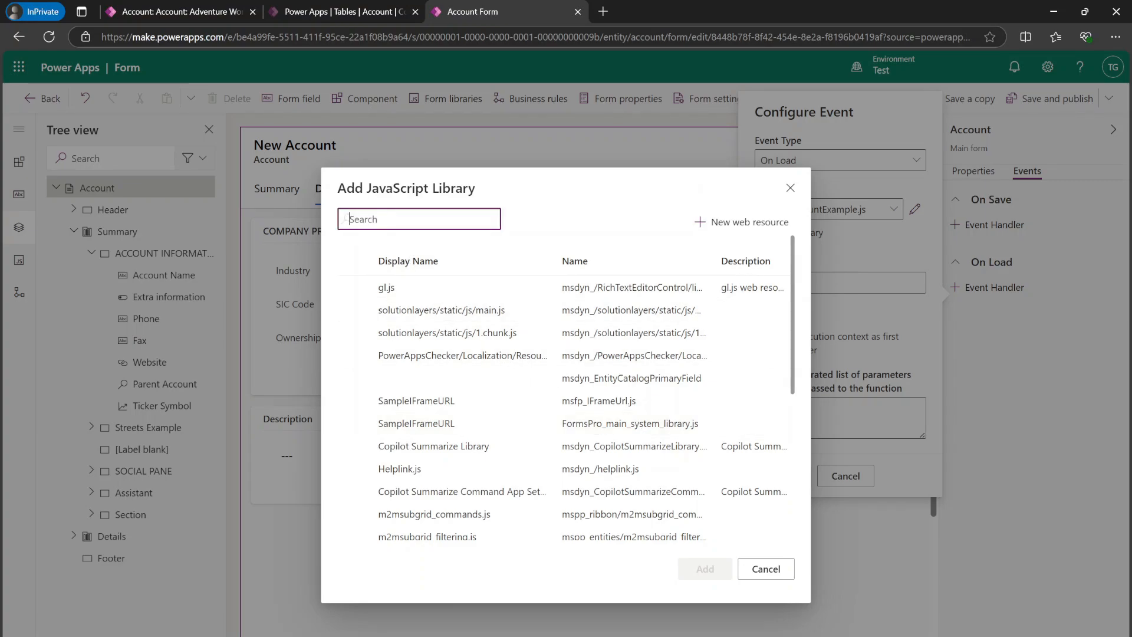
text(tabsc)
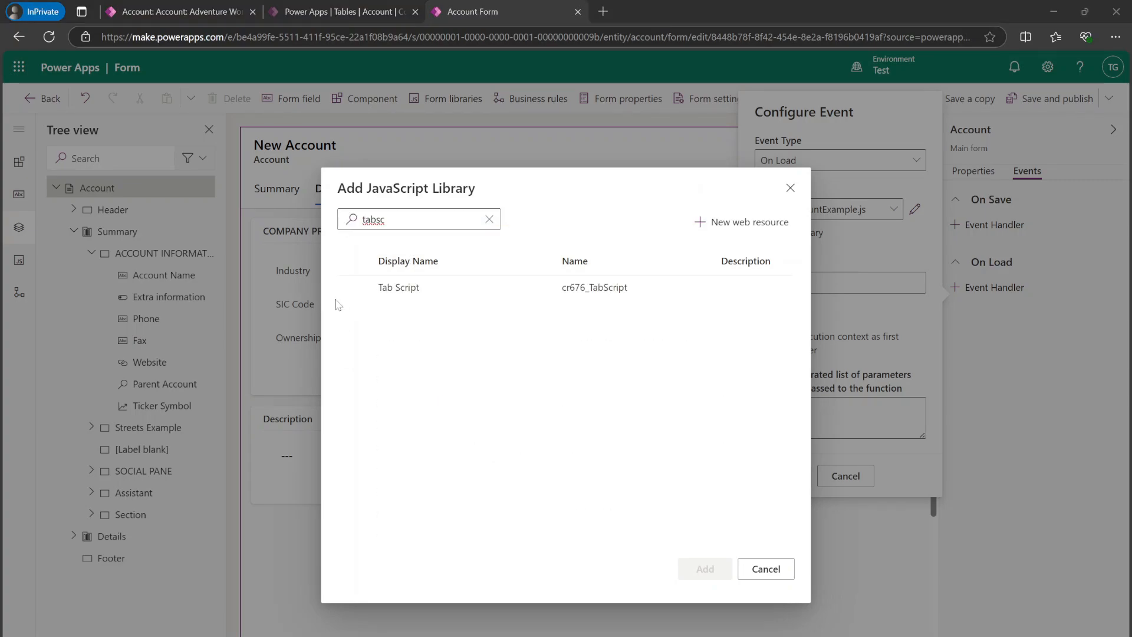
click(764, 568)
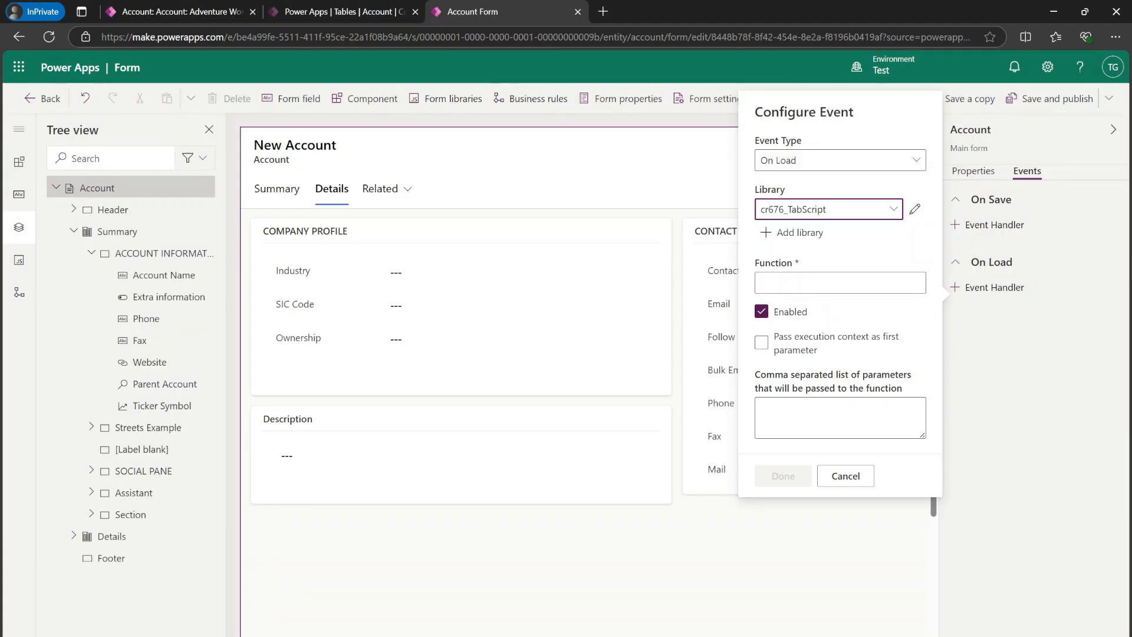
- Name the On Load function toggleDetailsTab and pass the execution context as first parameter
click(839, 282)
text(toggleDetailsTab)
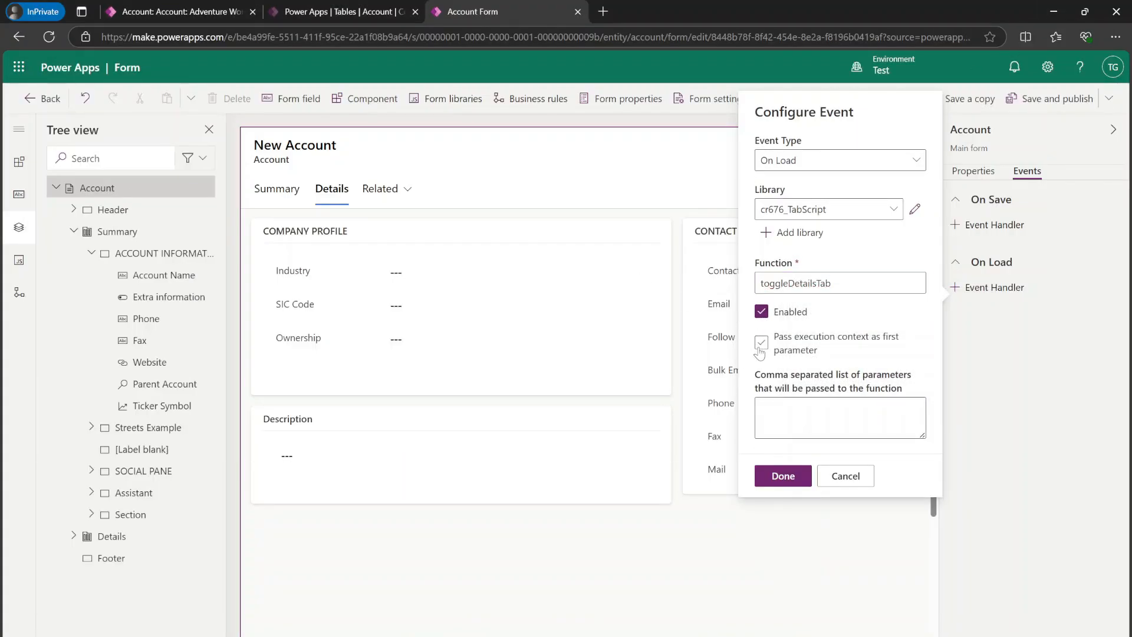
click(781, 476)
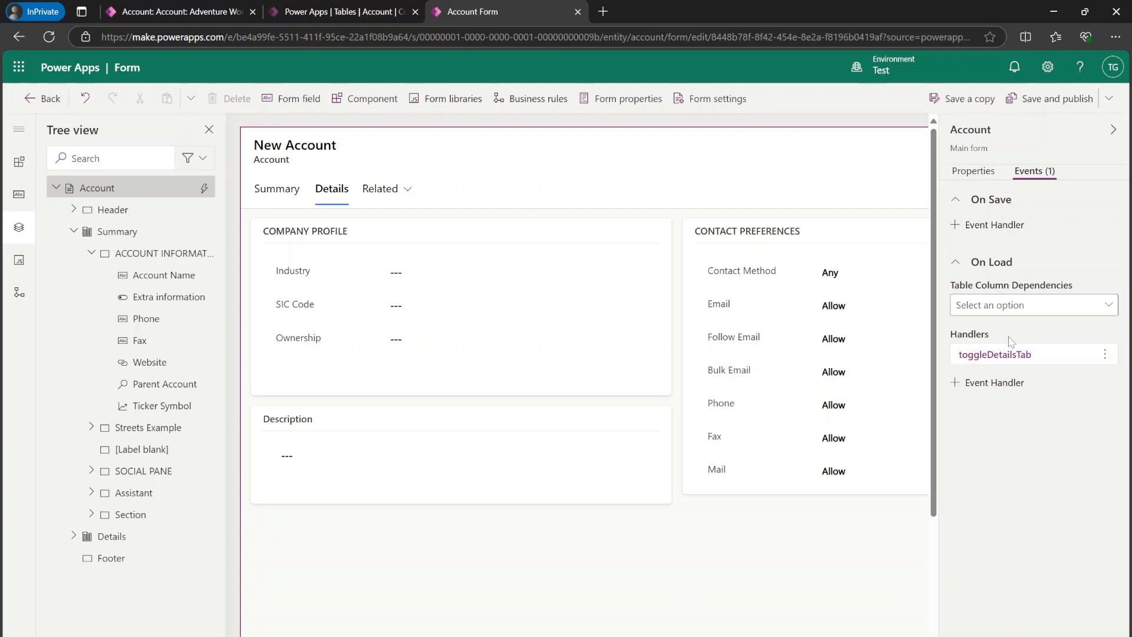
mouse_move(364, 429)
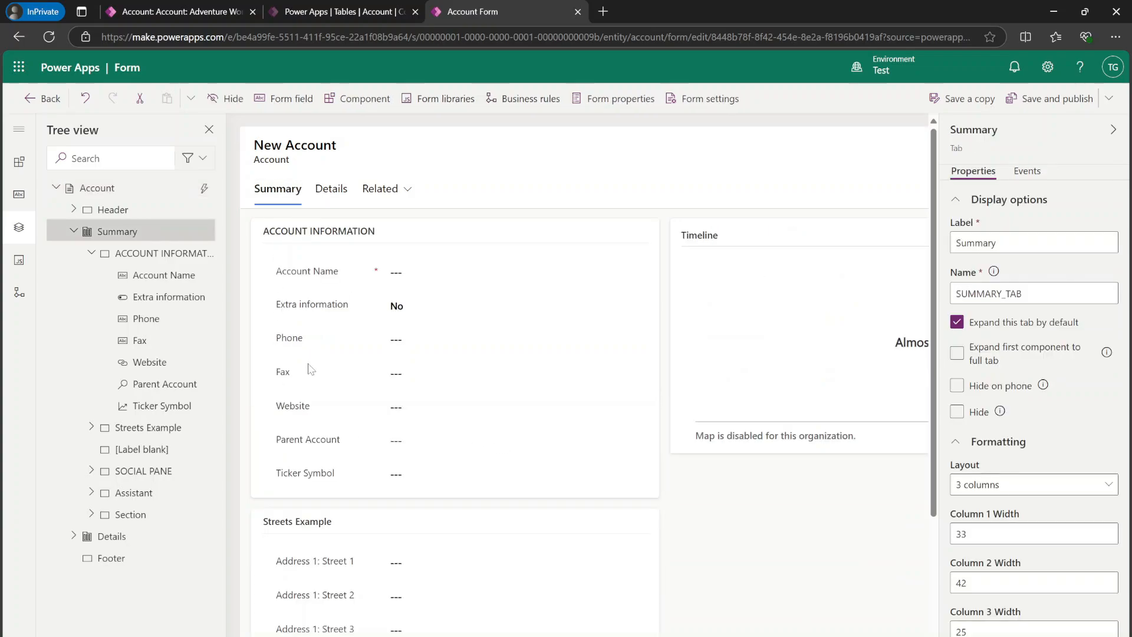
- Add a toggleDetailsTab On Change handler with execution context to Extra information, then save and publish
click(314, 303)
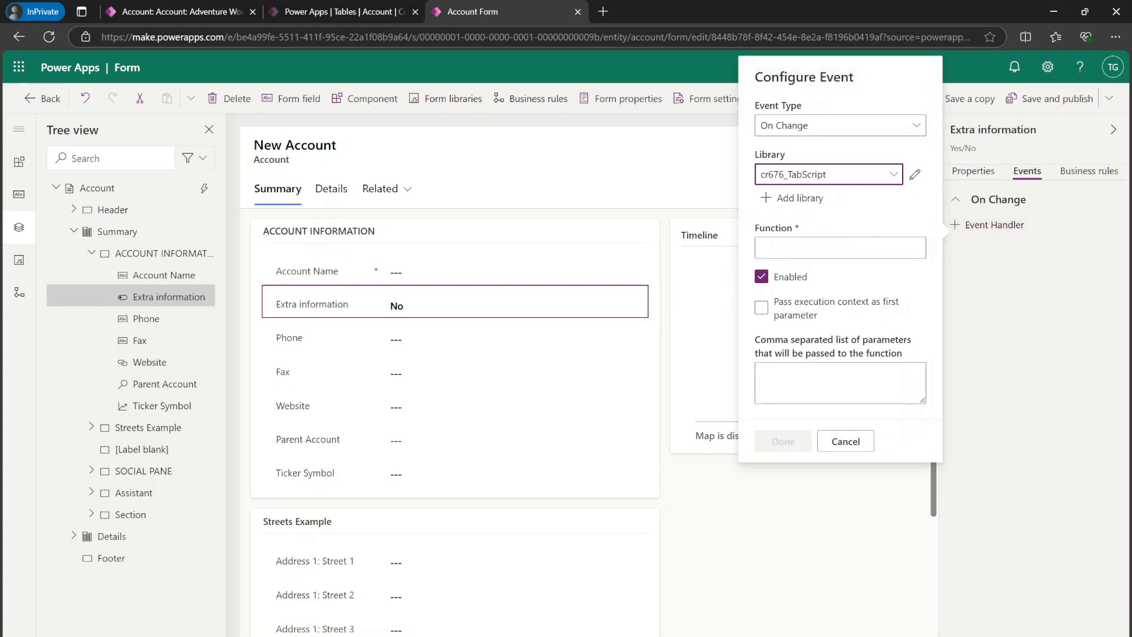
text(toggleDetailsTab)
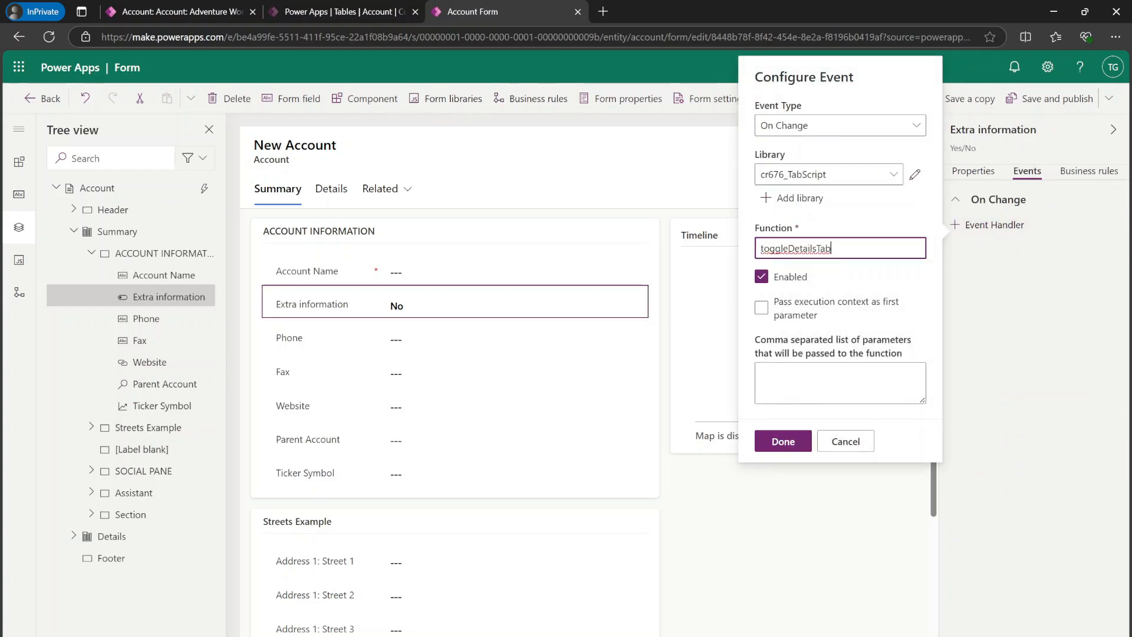
click(761, 308)
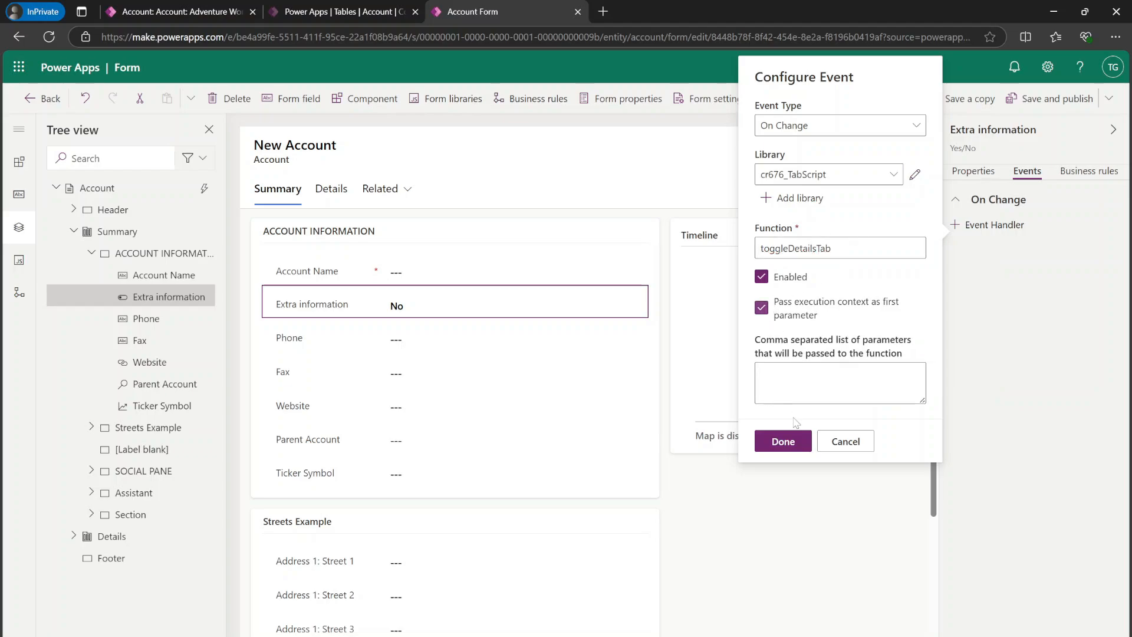
click(781, 441)
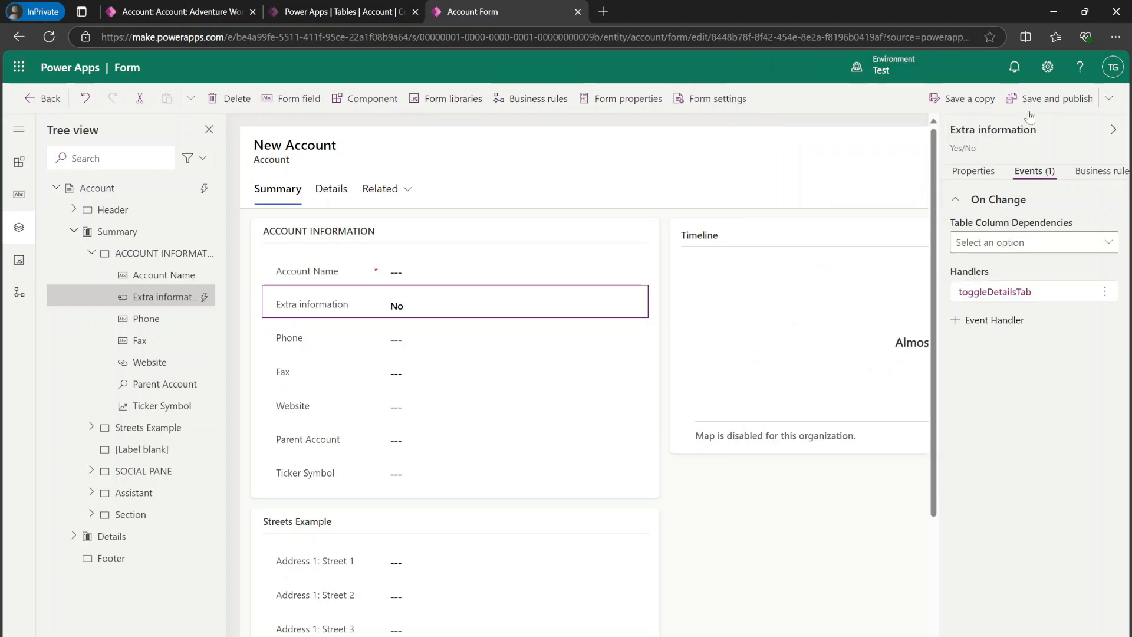
mouse_move(1057, 97)
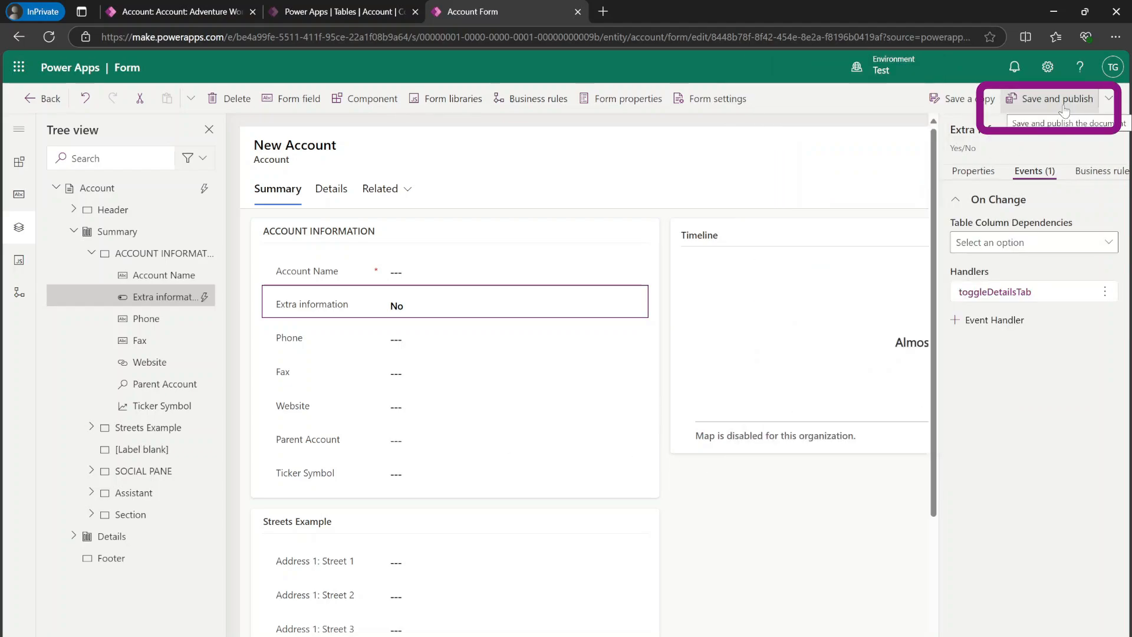
click(1050, 97)
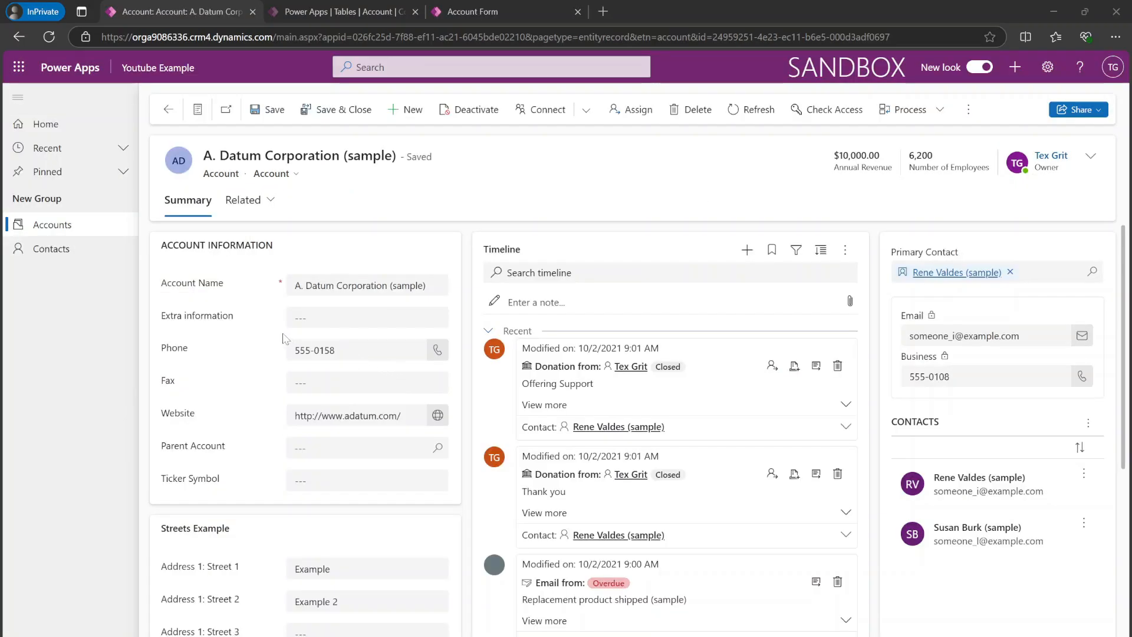
mouse_move(296, 318)
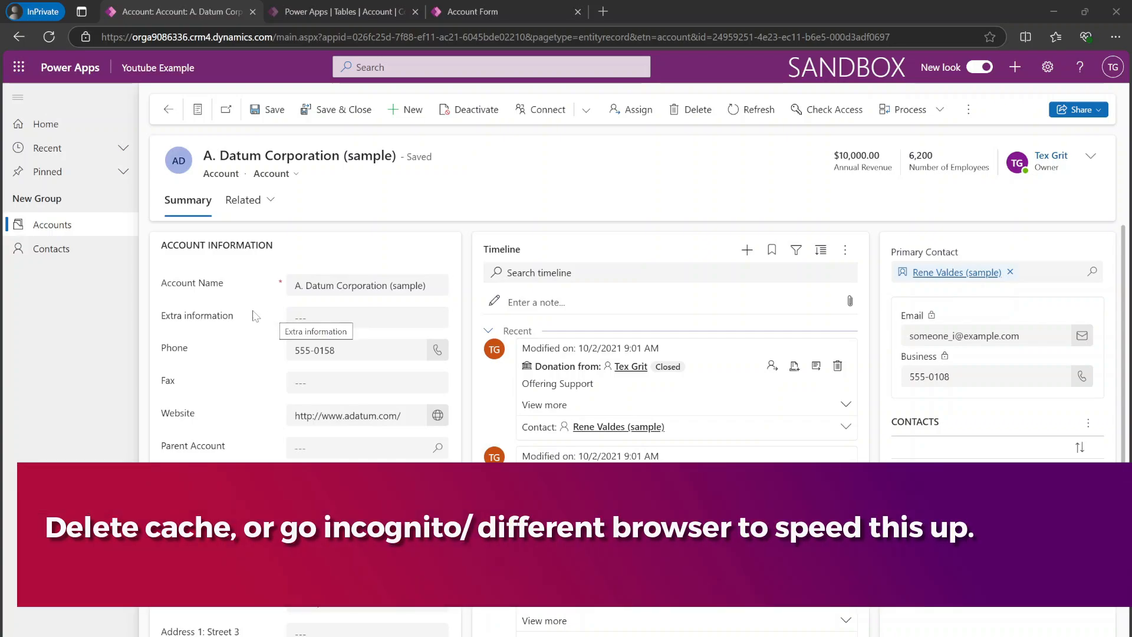
mouse_move(220, 213)
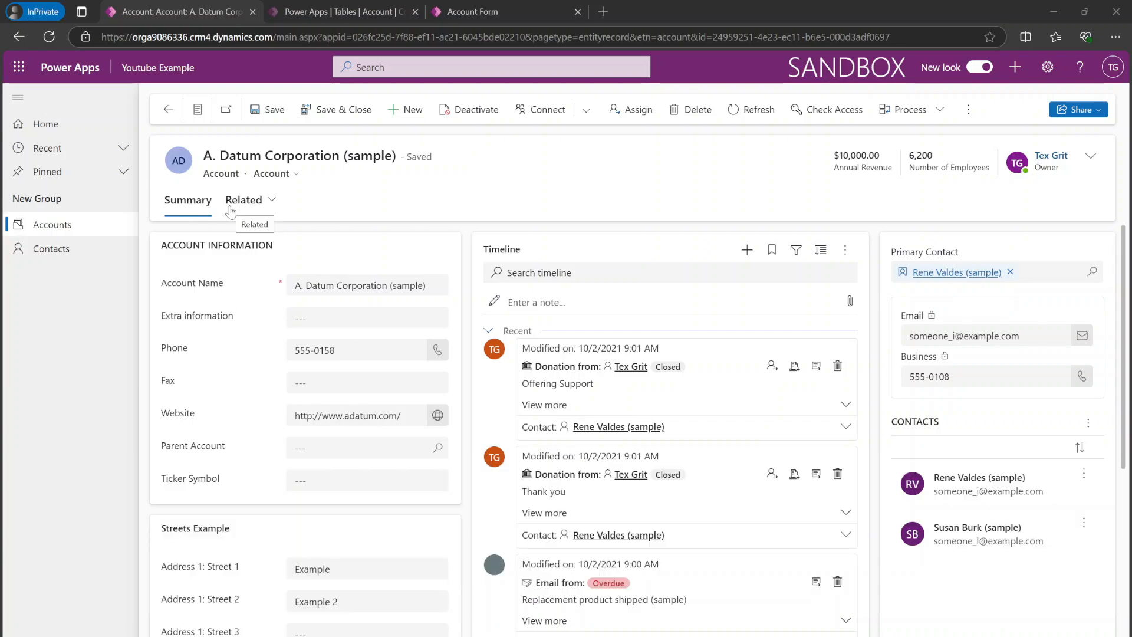
- Toggle Extra information Yes, No, Yes on A. Datum, watching the Details tab show and hide; enter phone 555-0158
click(367, 318)
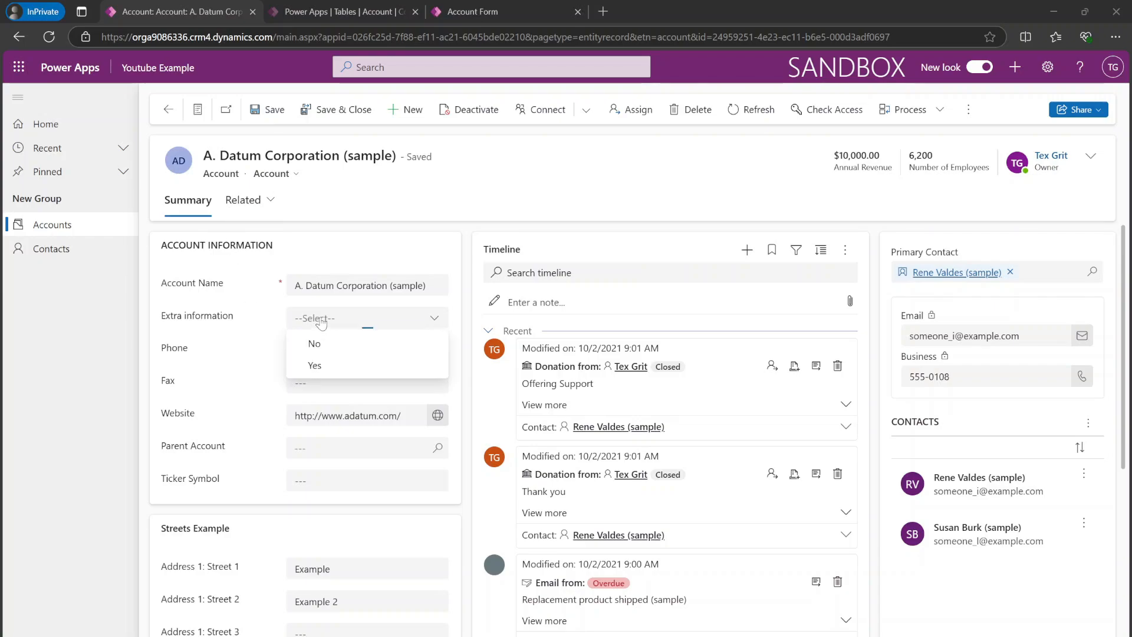
click(314, 365)
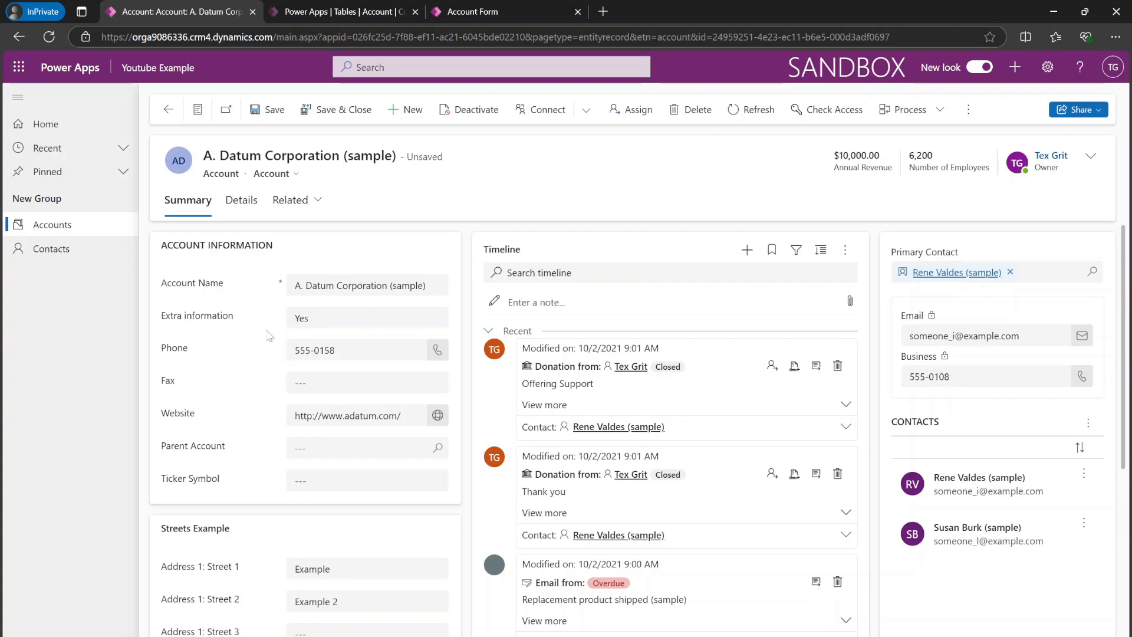
click(366, 317)
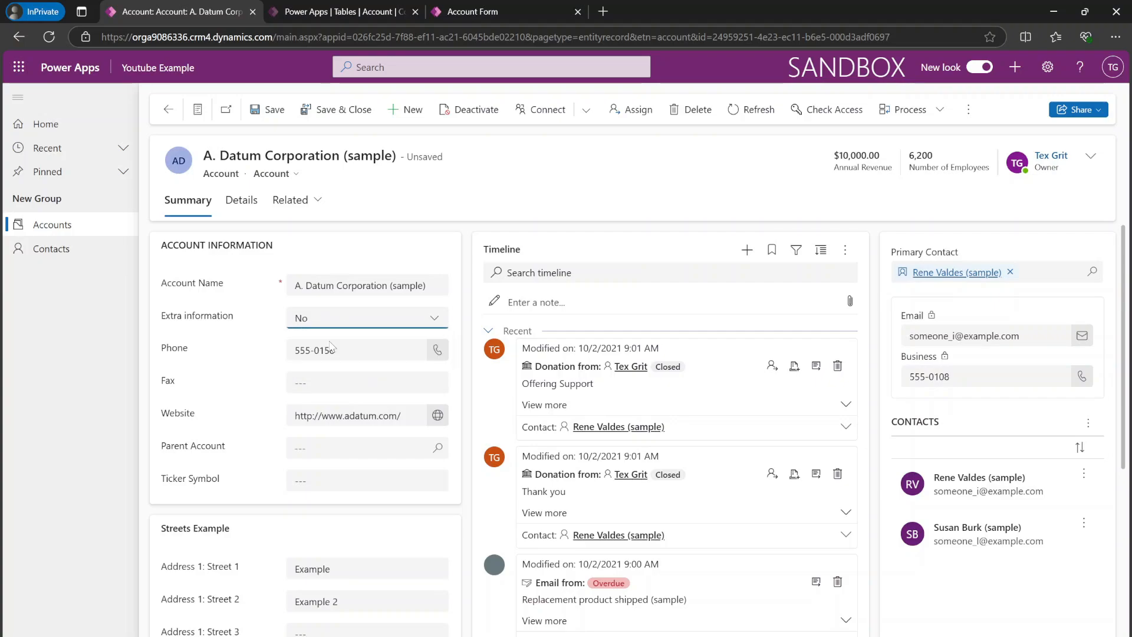
click(365, 317)
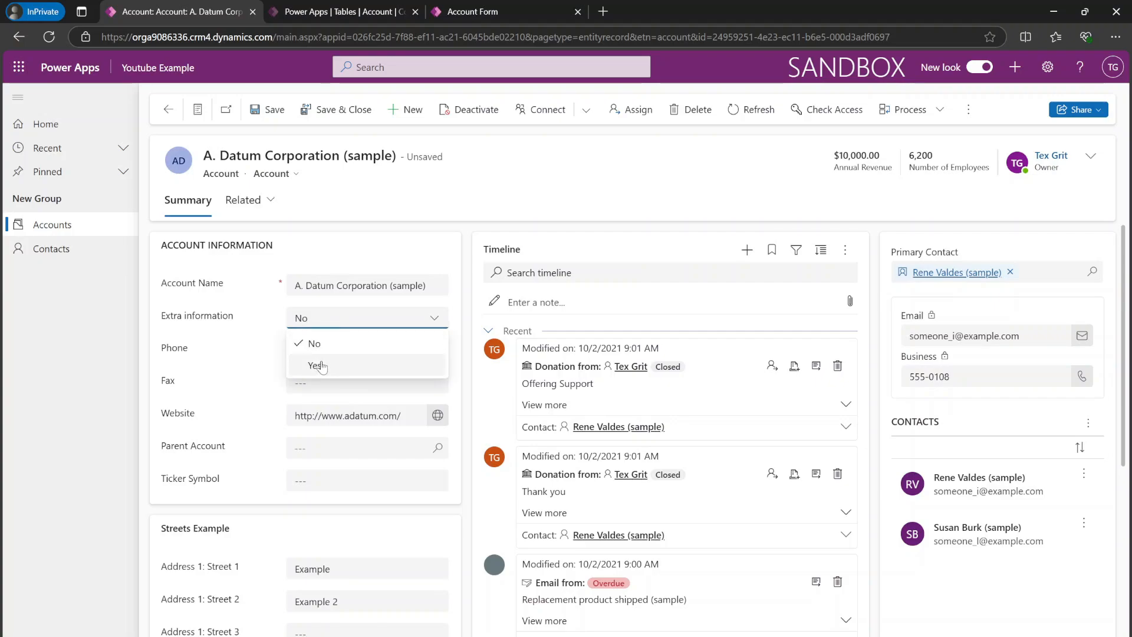
click(311, 365)
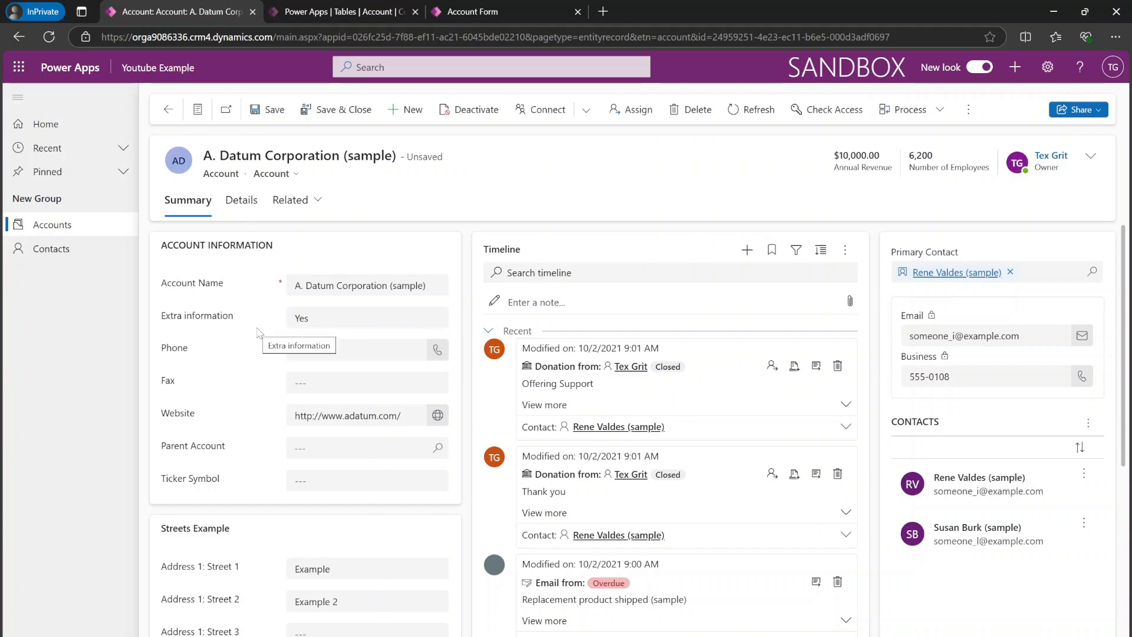
text(555-0158)
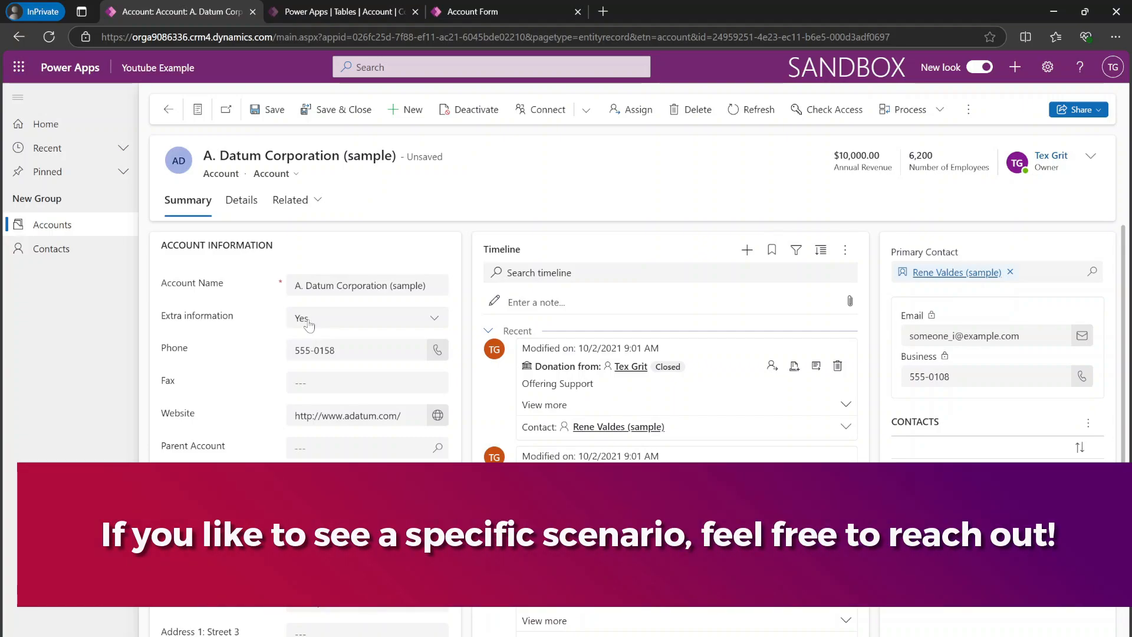
mouse_move(307, 319)
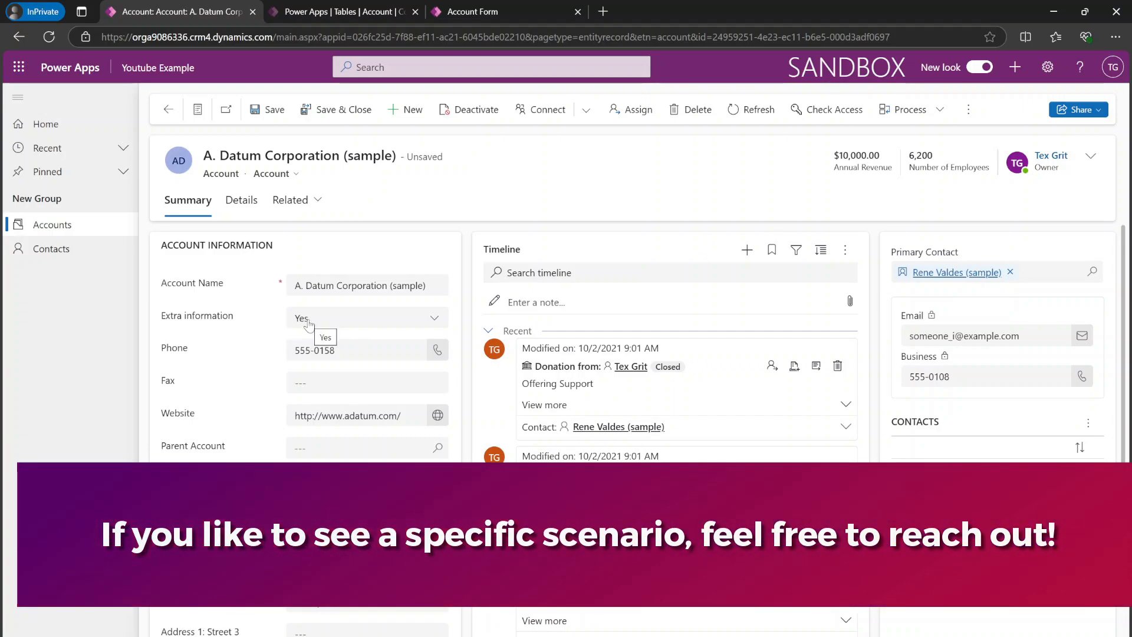